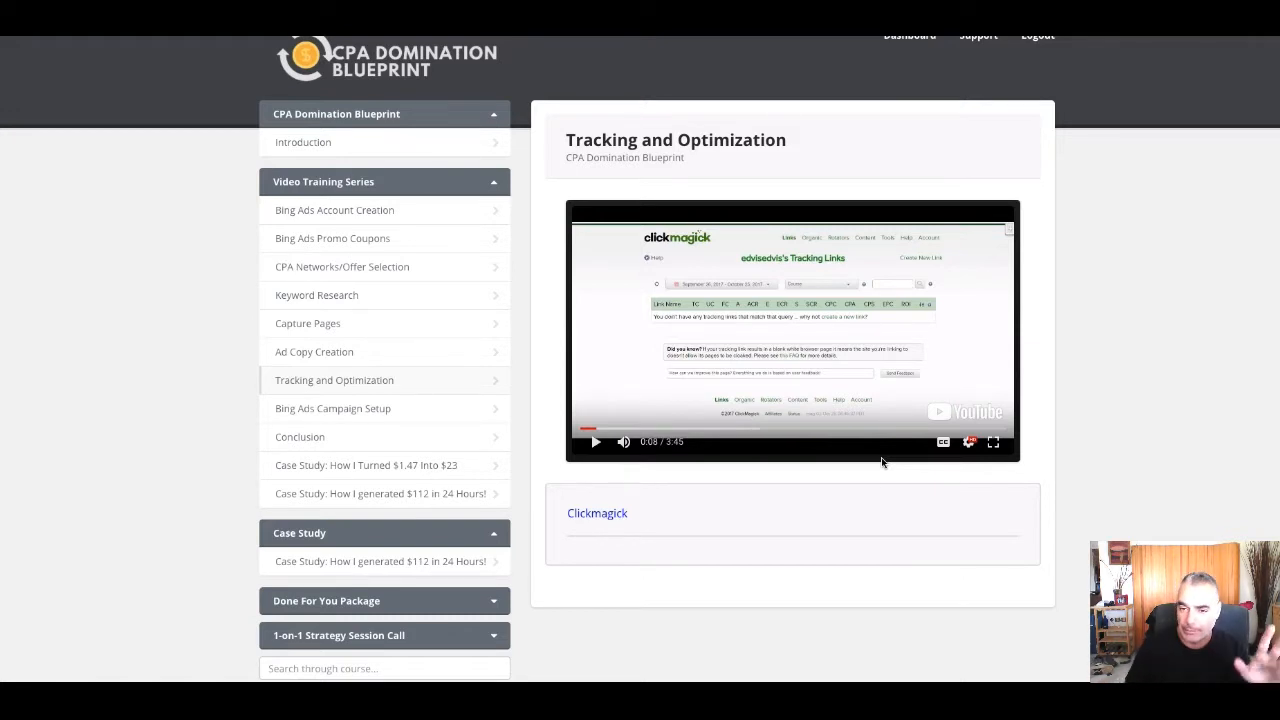
{"action": "mouse_move", "coordinate": [596, 452]}
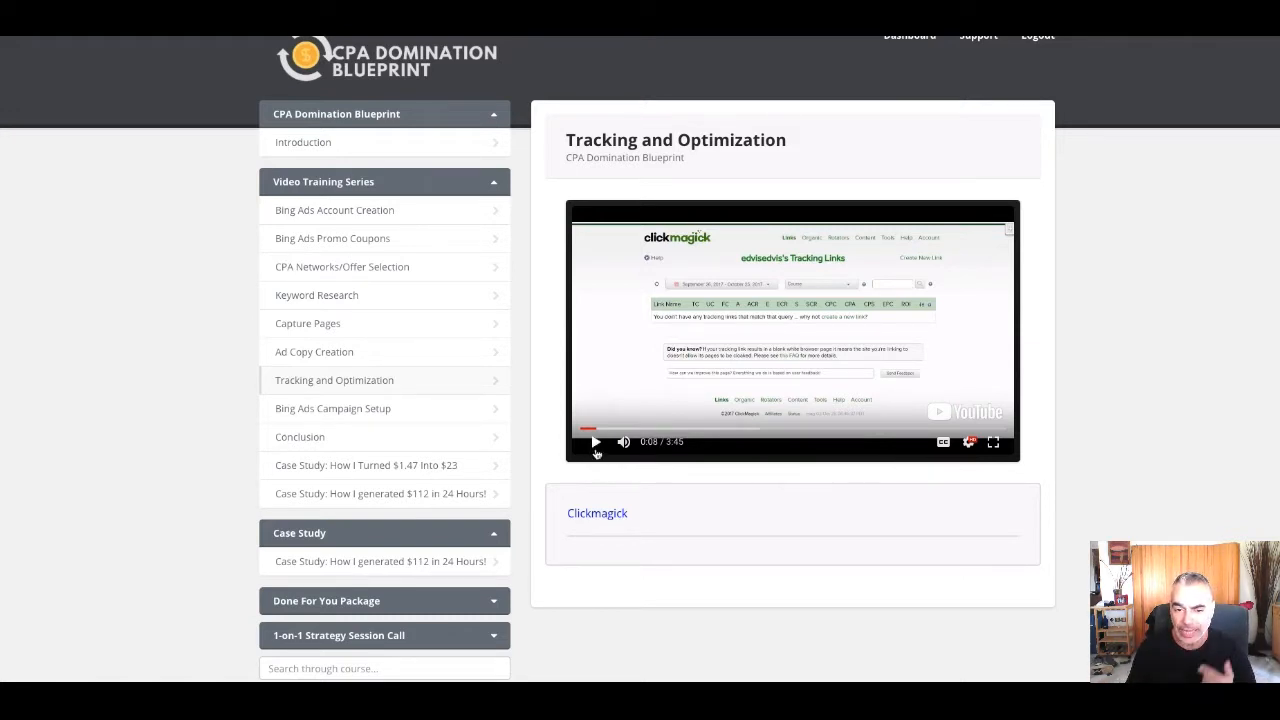
Play the Tracking and Optimization lesson video and expand it to full screen
{"action": "left_click", "coordinate": [590, 442]}
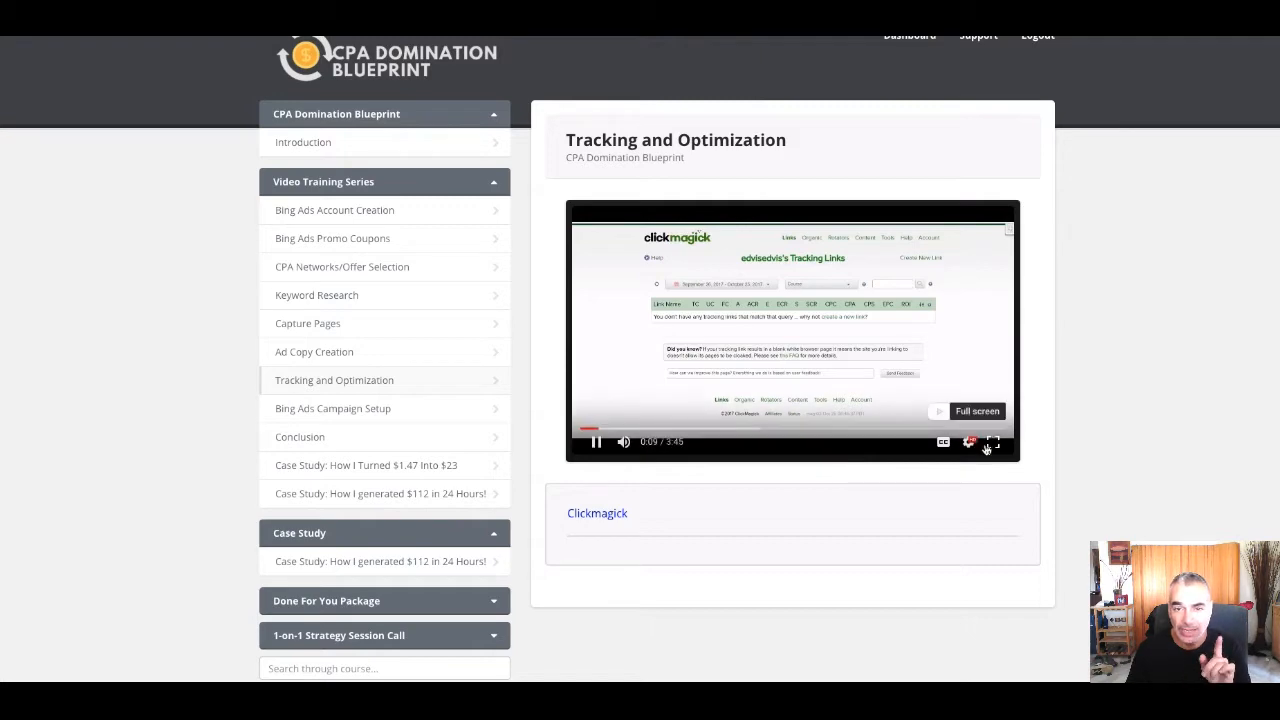
{"action": "left_click", "coordinate": [994, 442]}
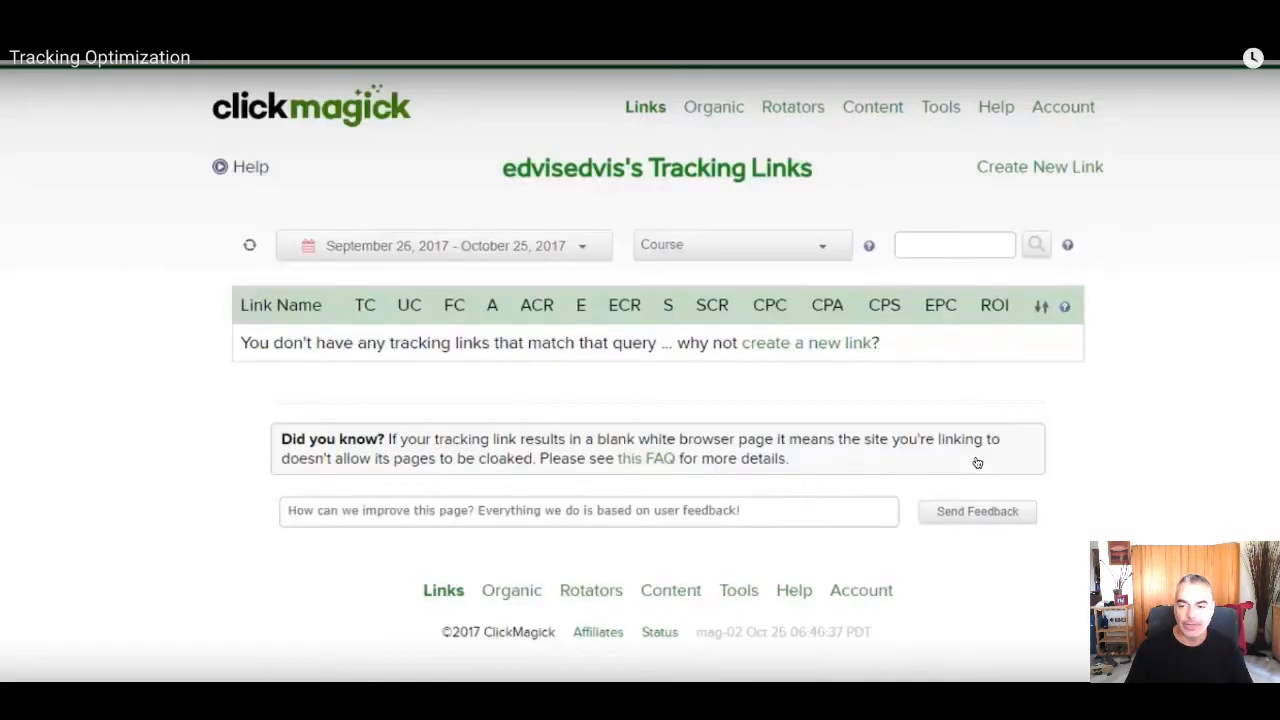
Create a new link with name and ID Optin1 and primary URL selfmadebossguide.com/
{"action": "scroll", "scroll_direction": "down", "scroll_amount": 3}
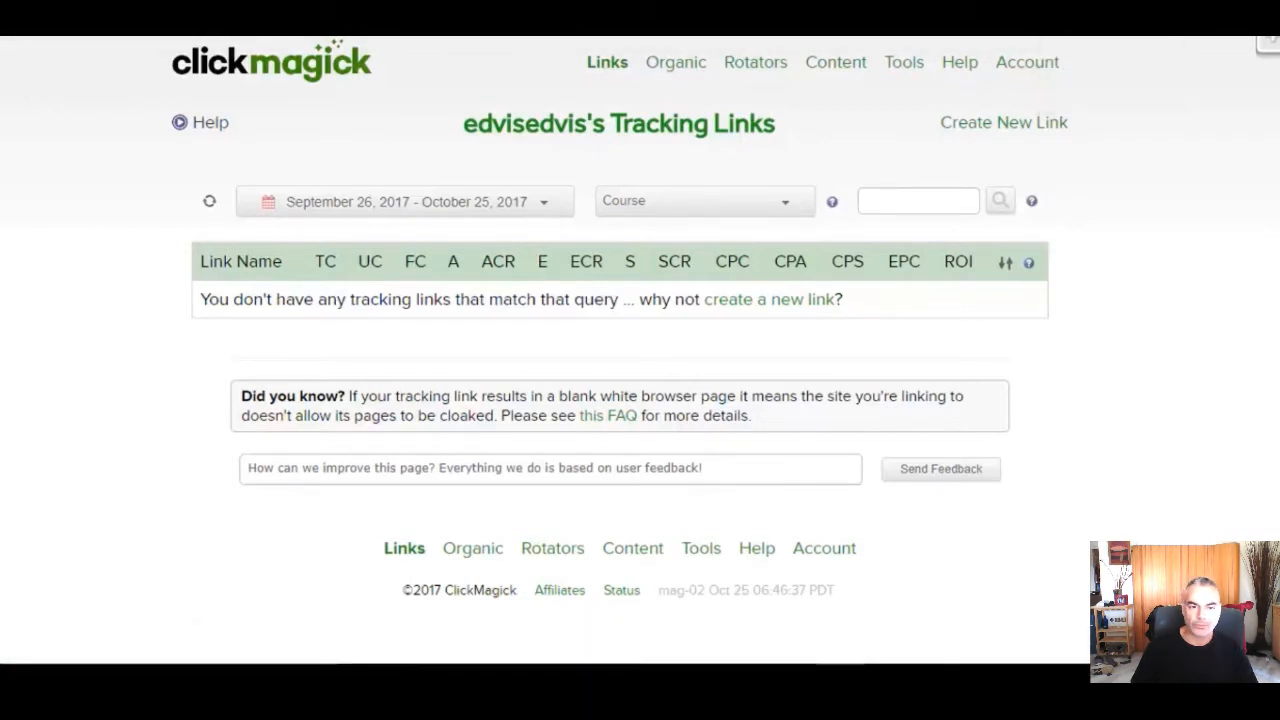
{"action": "left_click", "coordinate": [1004, 122]}
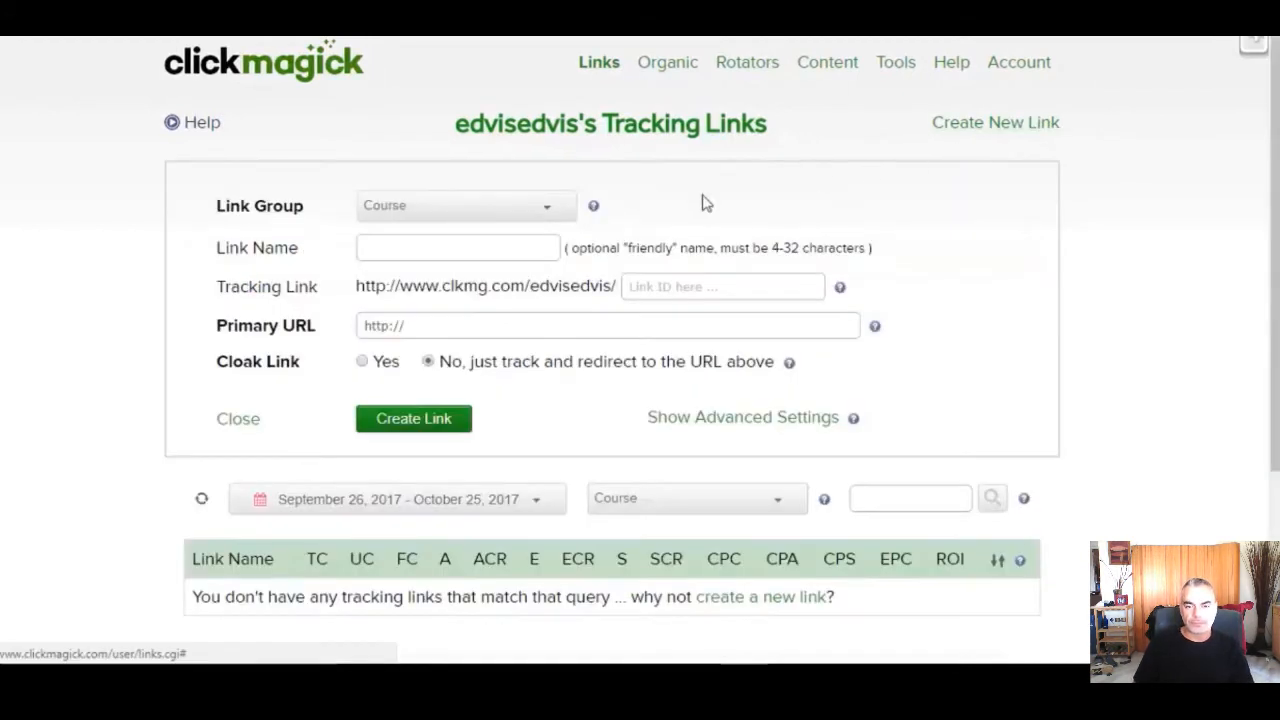
{"action": "type", "text": "Optin1"}
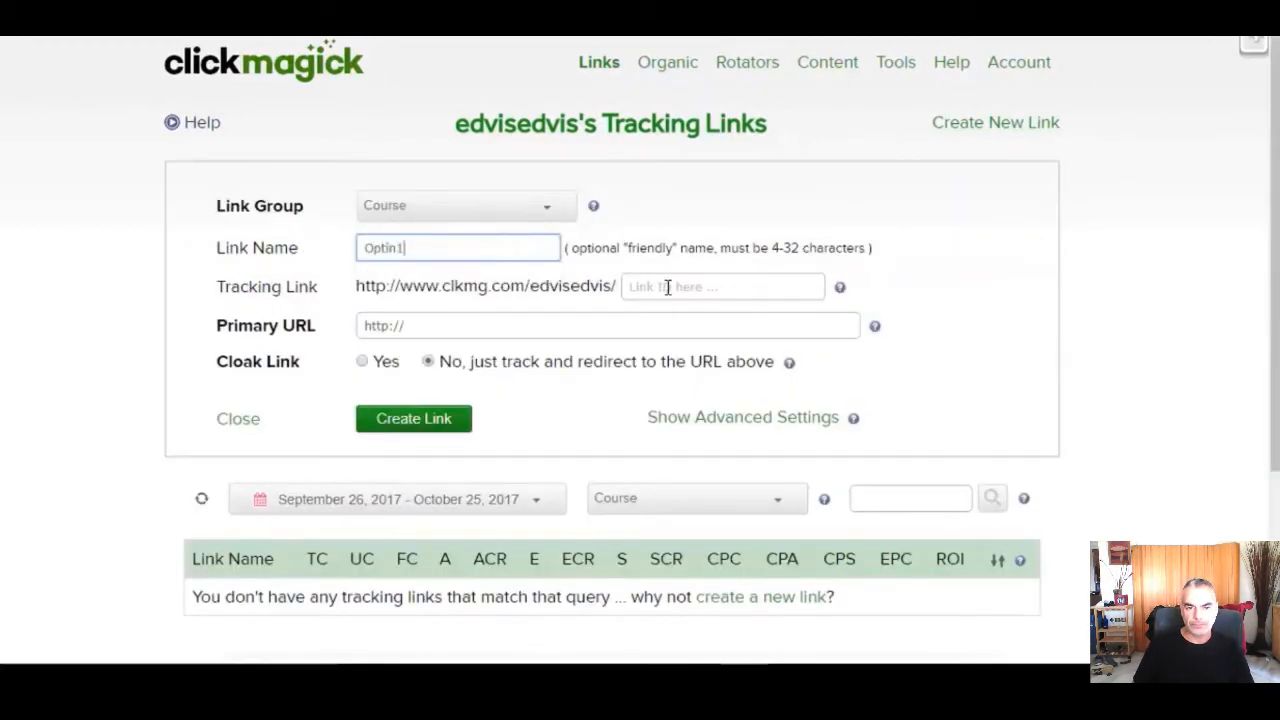
{"action": "type", "text": "Optin1"}
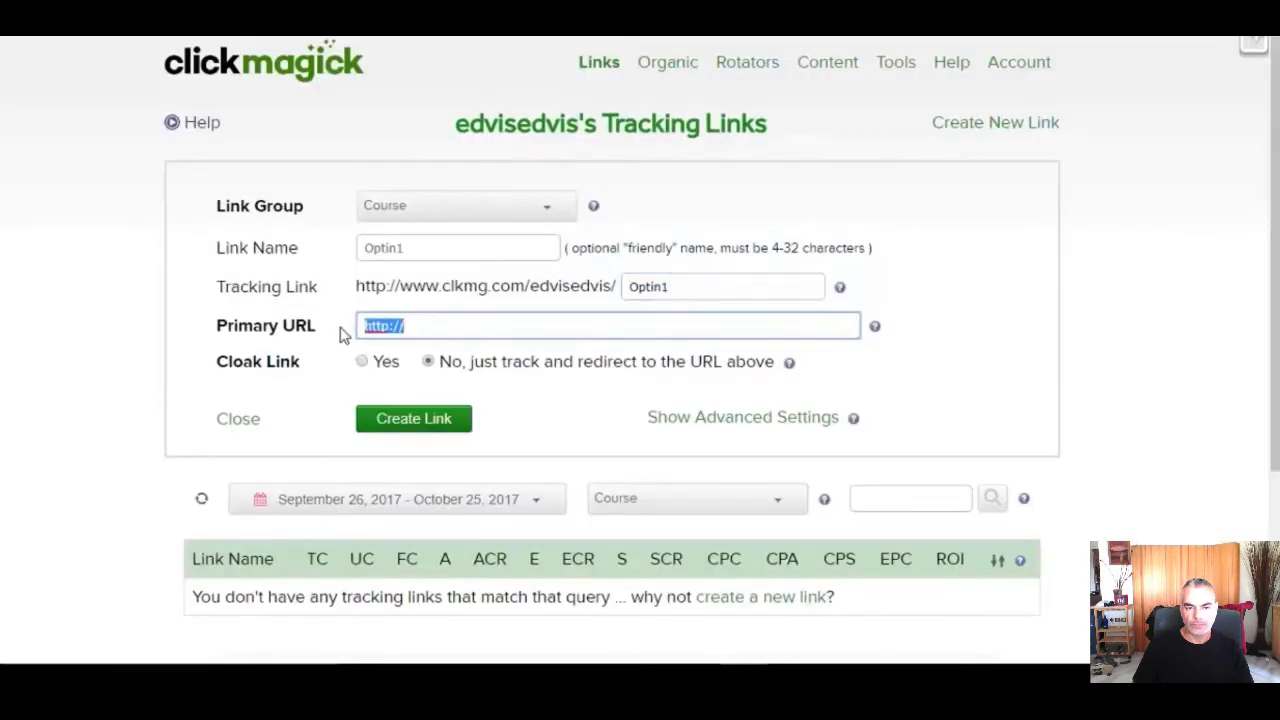
{"action": "type", "text": "selfmadebossguide.com/"}
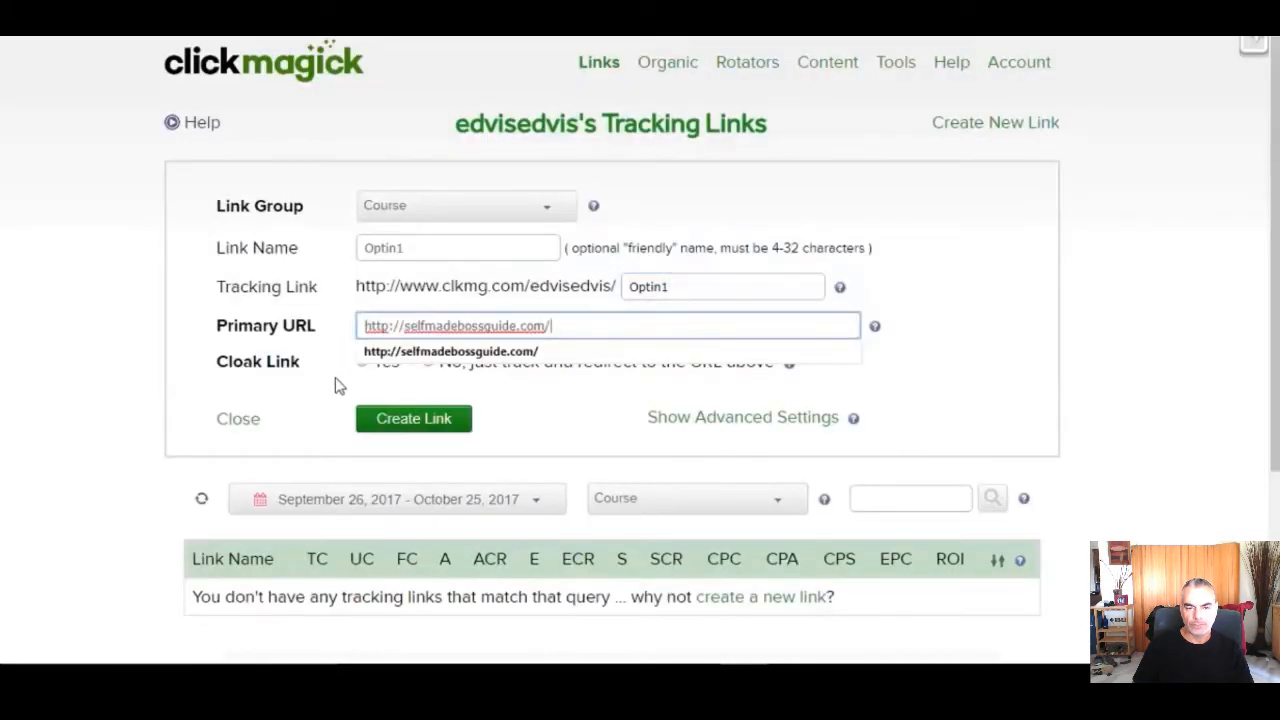
{"action": "left_click", "coordinate": [412, 418]}
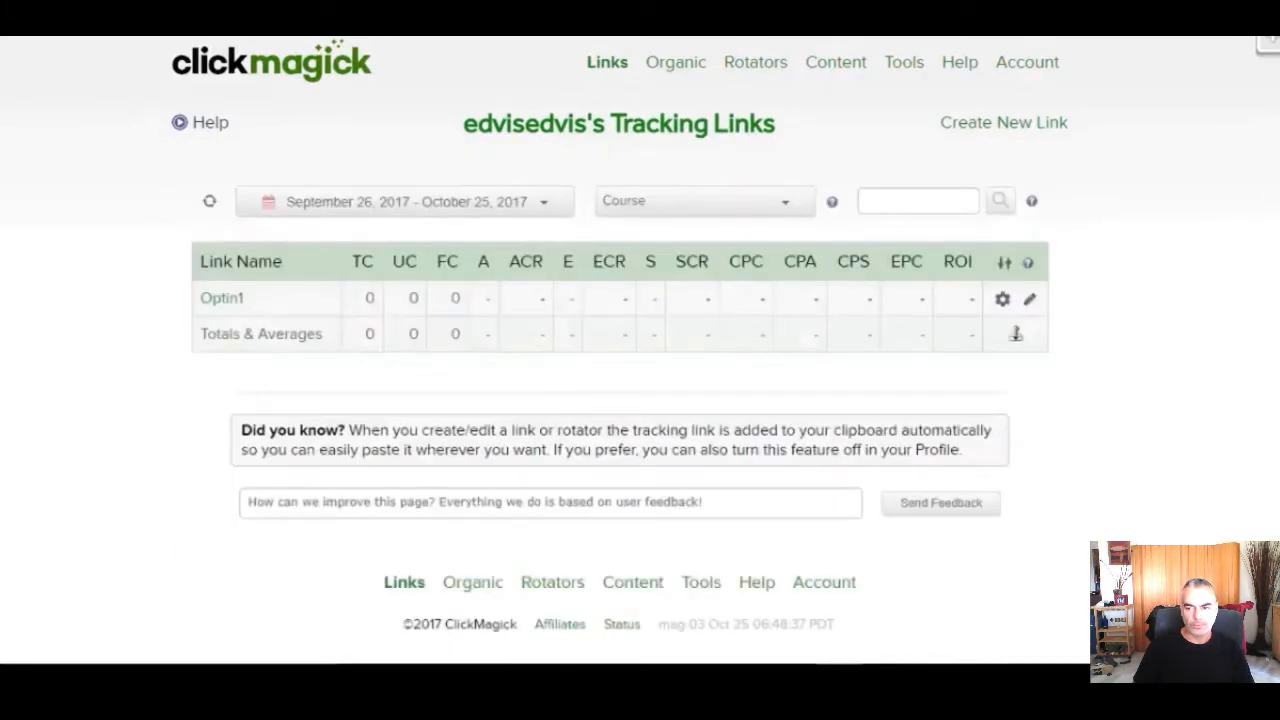
Create a second link with name and ID tpixel and primary URL welcome.selfmadebossguide.com
{"action": "left_click", "coordinate": [1004, 122]}
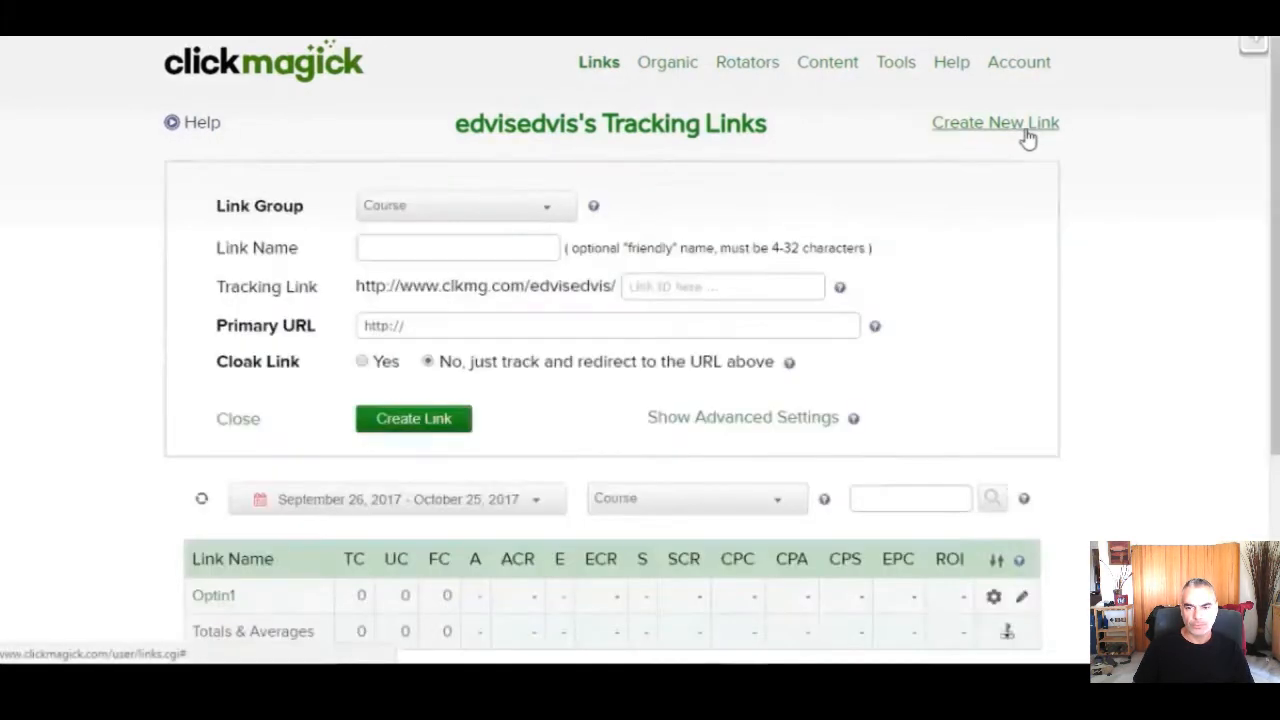
{"action": "left_click", "coordinate": [456, 248]}
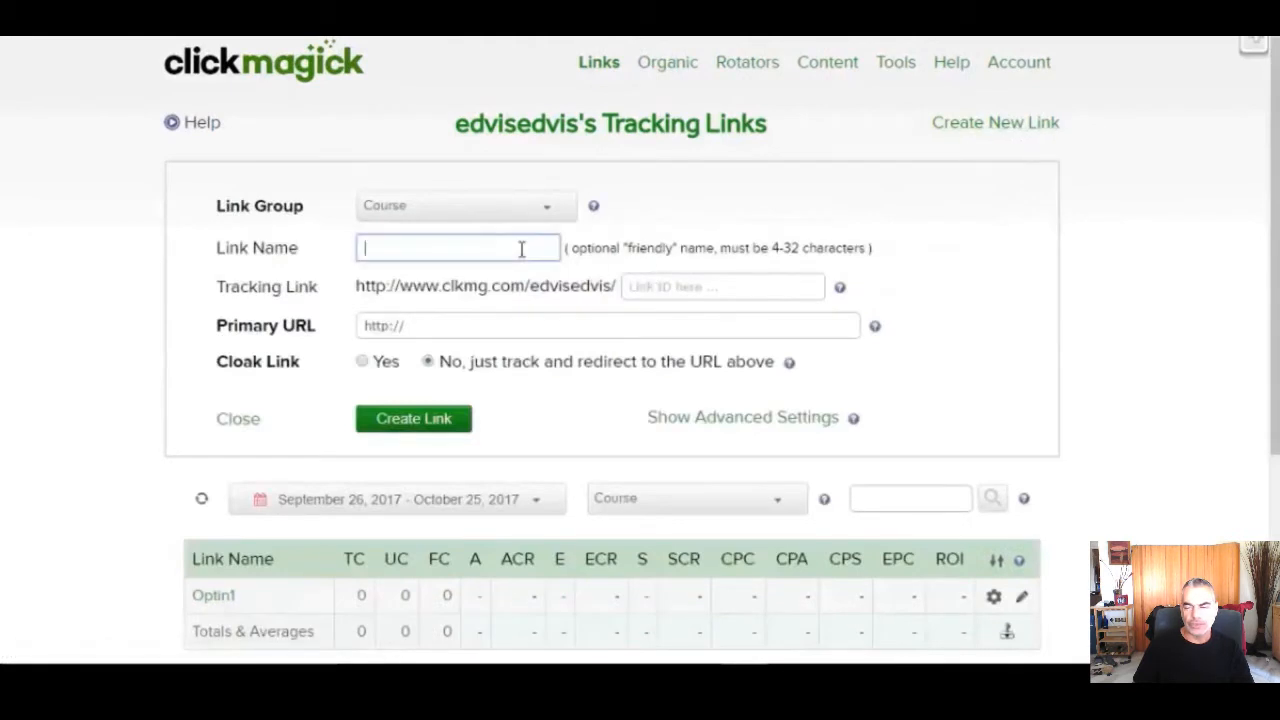
{"action": "type", "text": "tpixel"}
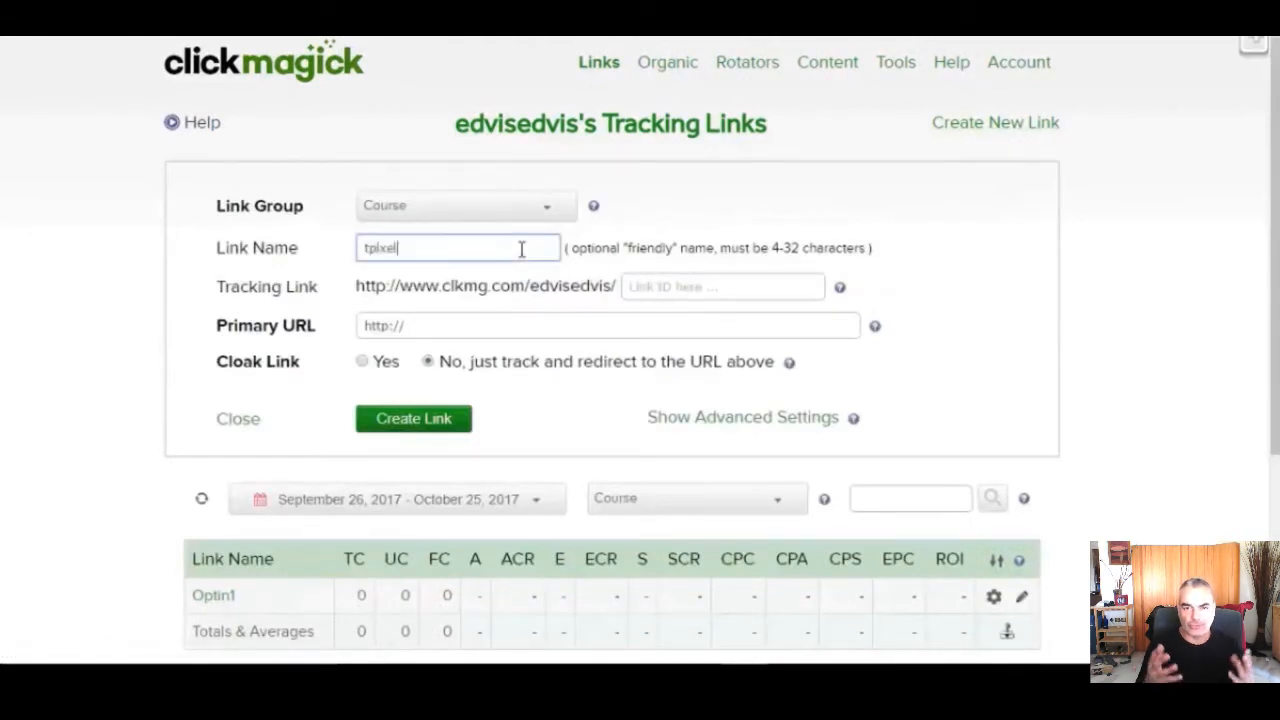
{"action": "type", "text": "tp"}
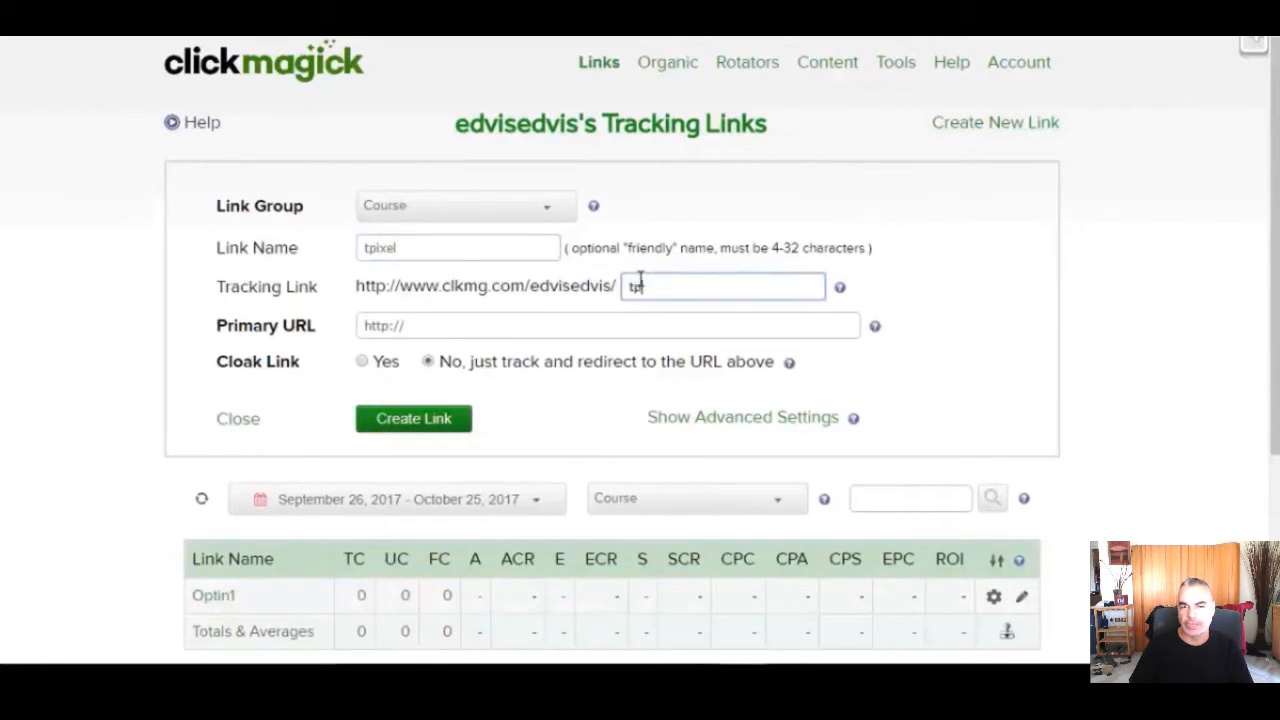
{"action": "type", "text": "ixel"}
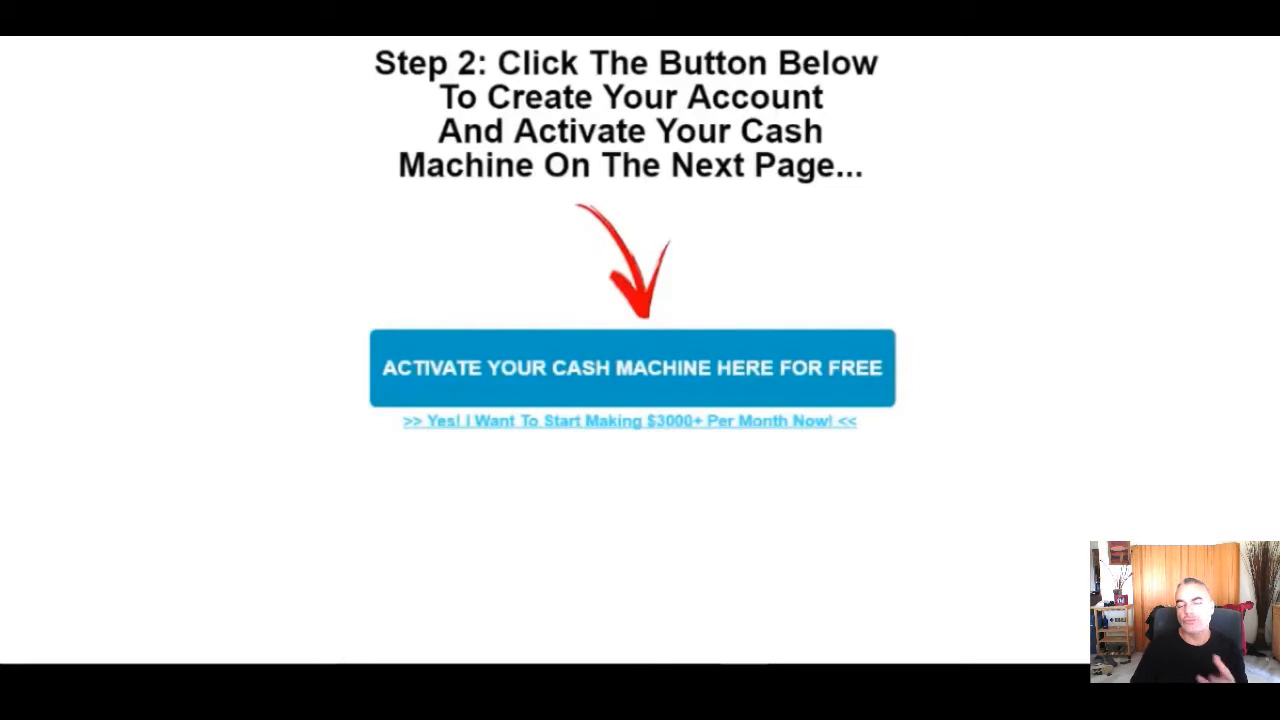
{"action": "left_click", "coordinate": [632, 368]}
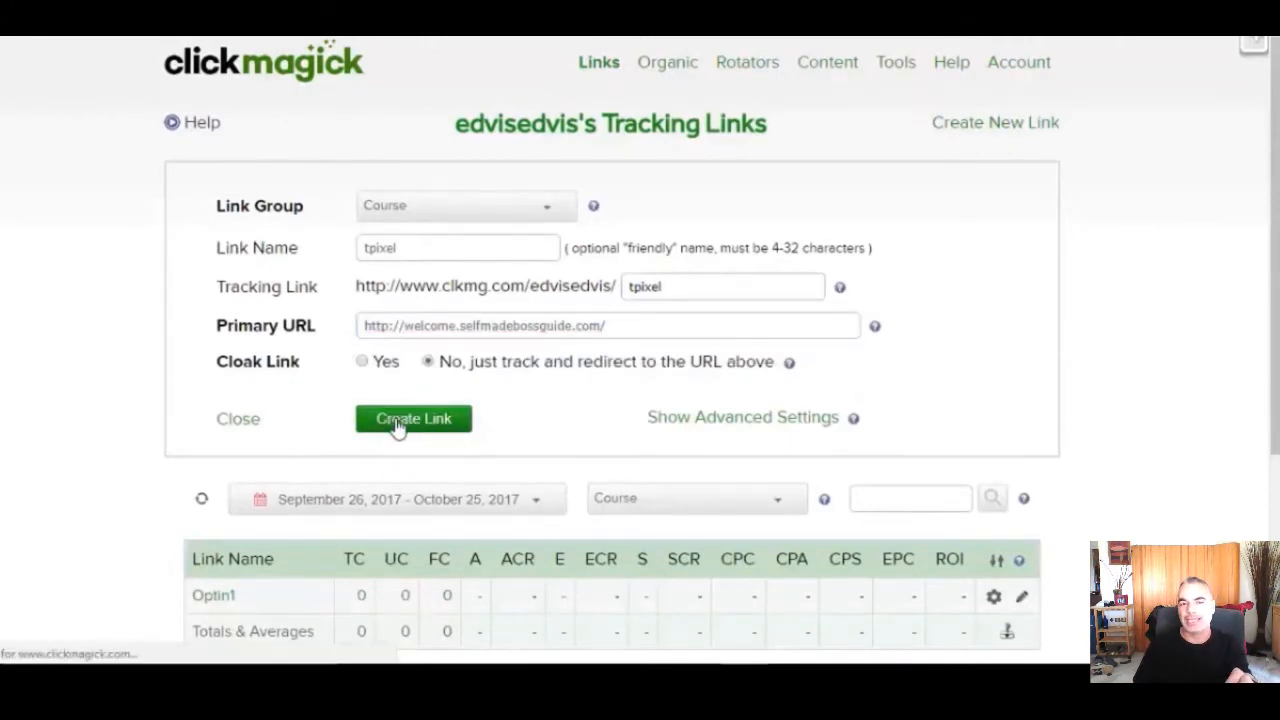
{"action": "left_click", "coordinate": [412, 418]}
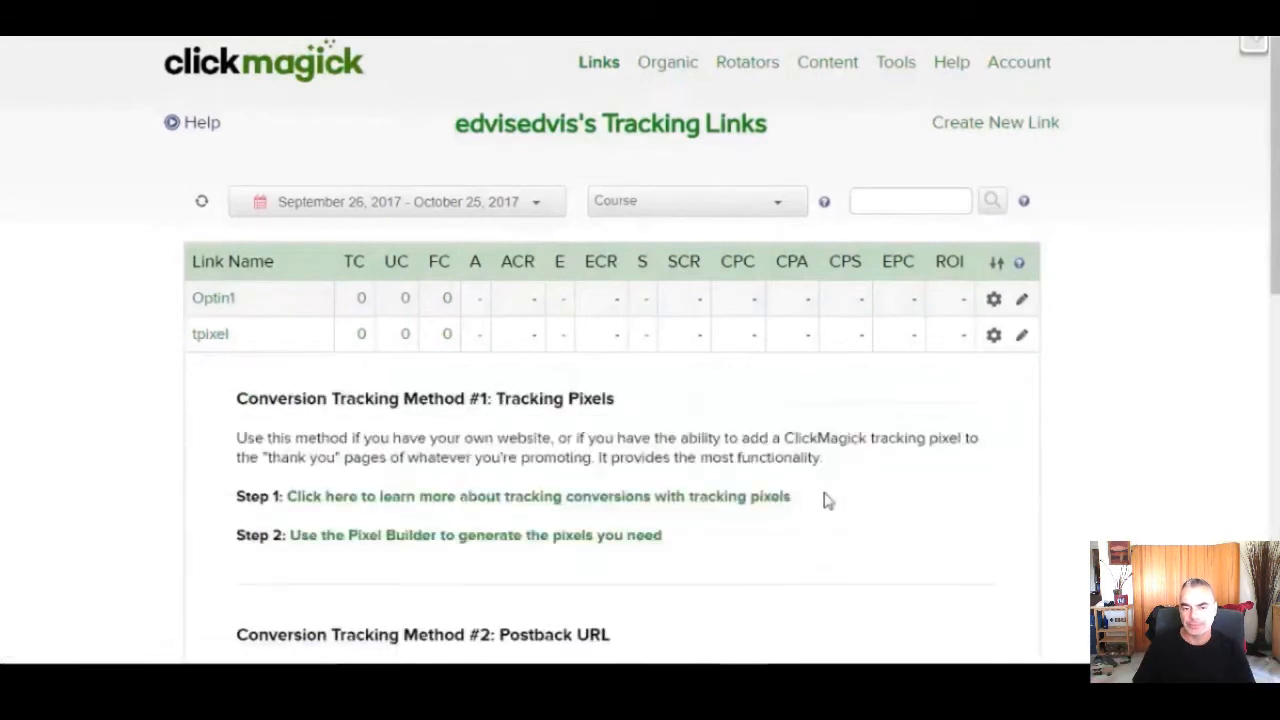
{"action": "mouse_move", "coordinate": [616, 544]}
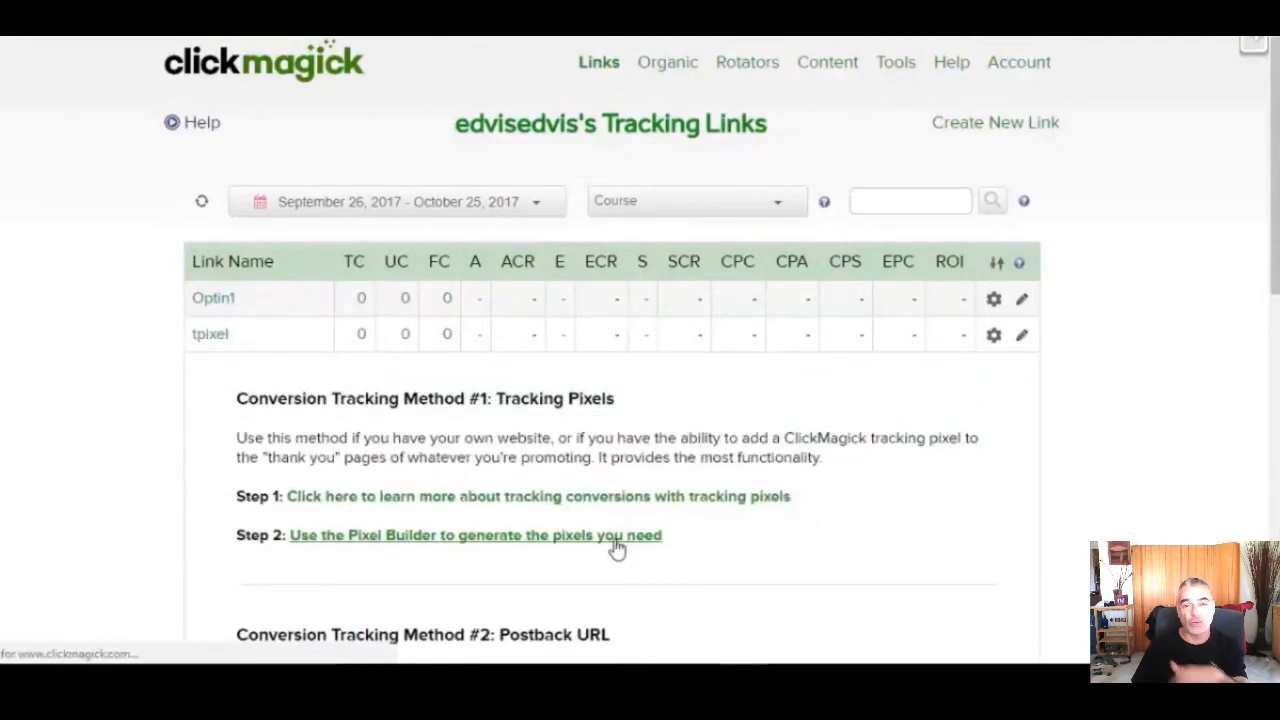
In the Tracking Pixel Builder, choose first-click attribution for a pixel added to a tracking link
{"action": "left_click", "coordinate": [476, 536]}
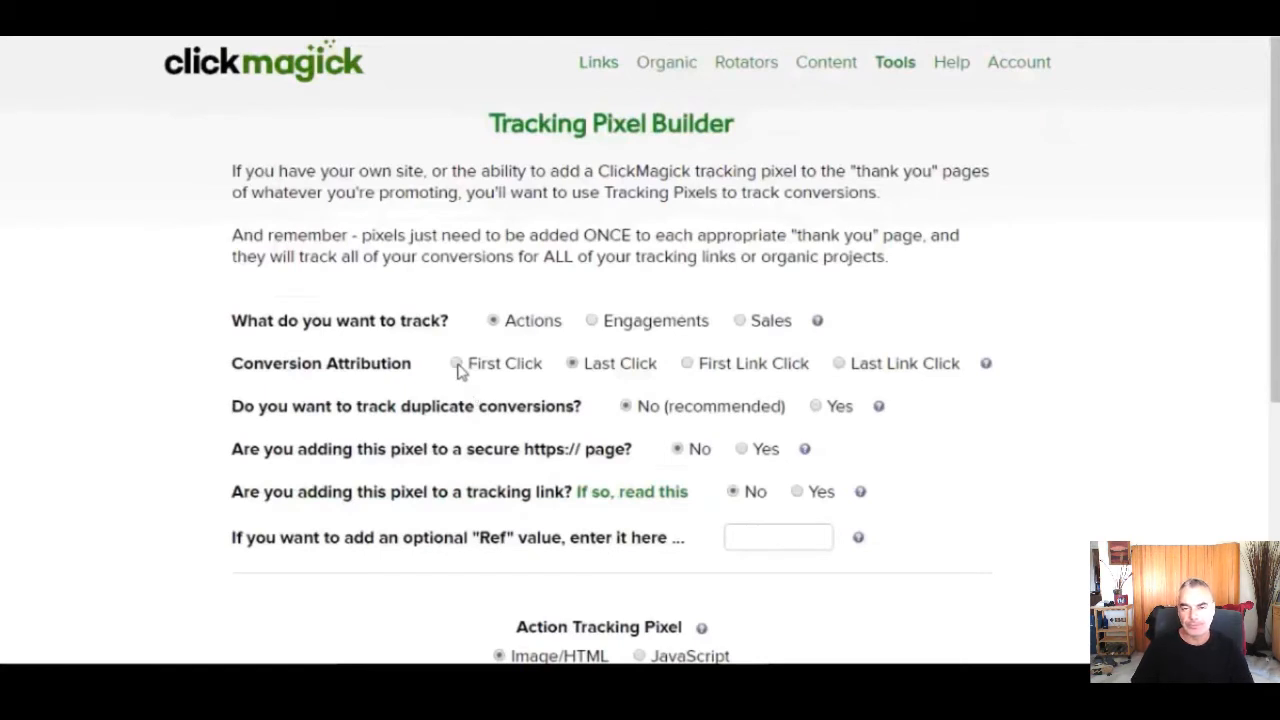
{"action": "left_click", "coordinate": [456, 364]}
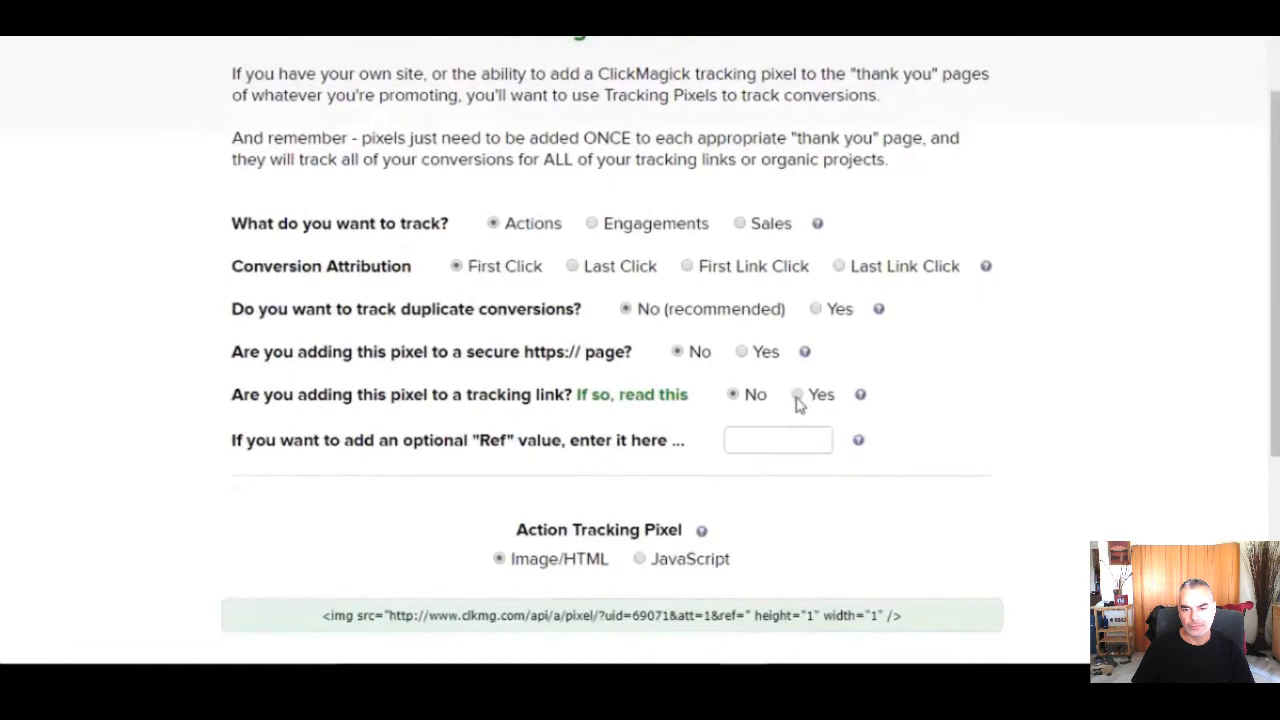
{"action": "left_click", "coordinate": [798, 394]}
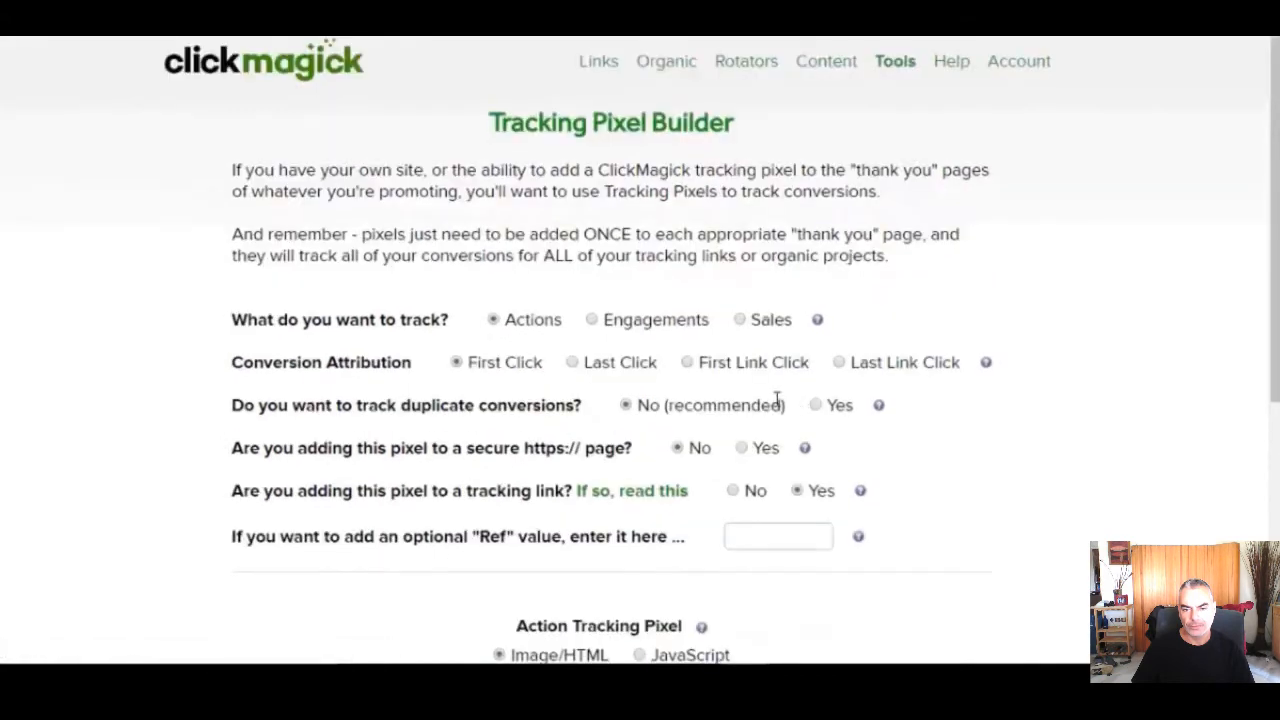
Select and copy the generated Image/HTML pixel code, then return to the Links list
{"action": "scroll", "scroll_direction": "down", "scroll_amount": 3}
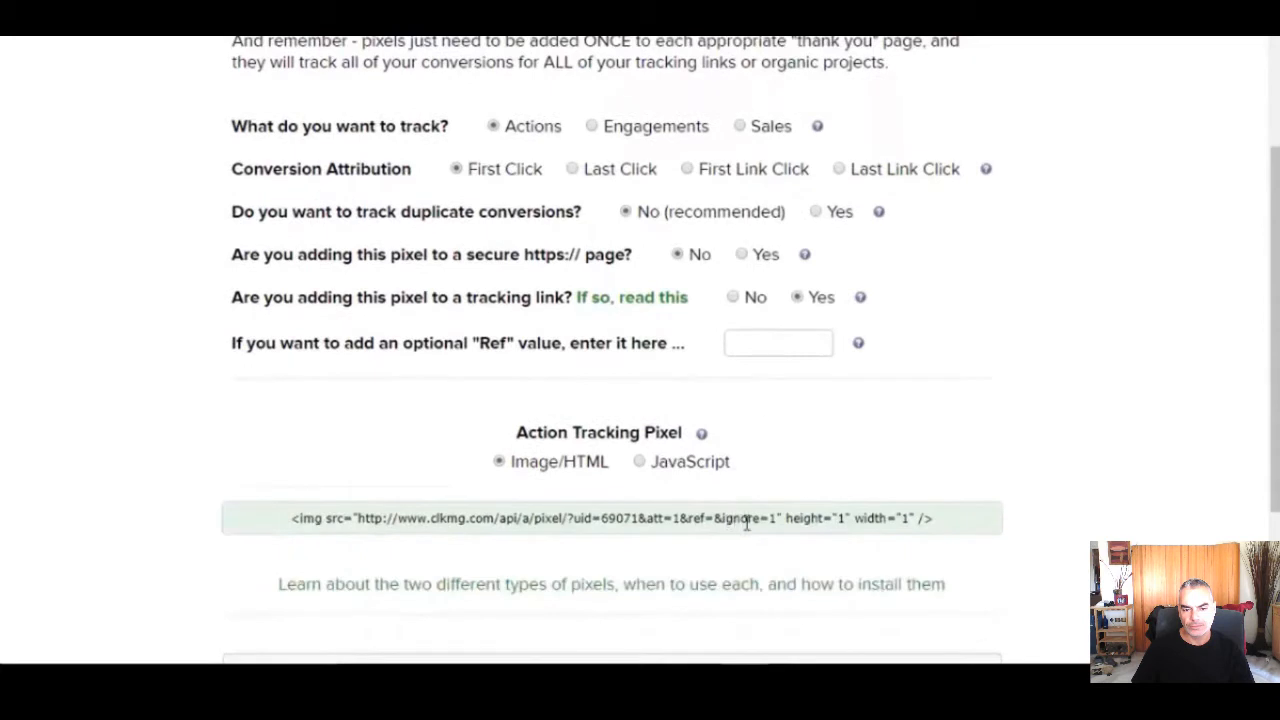
{"action": "triple_click", "coordinate": [612, 520]}
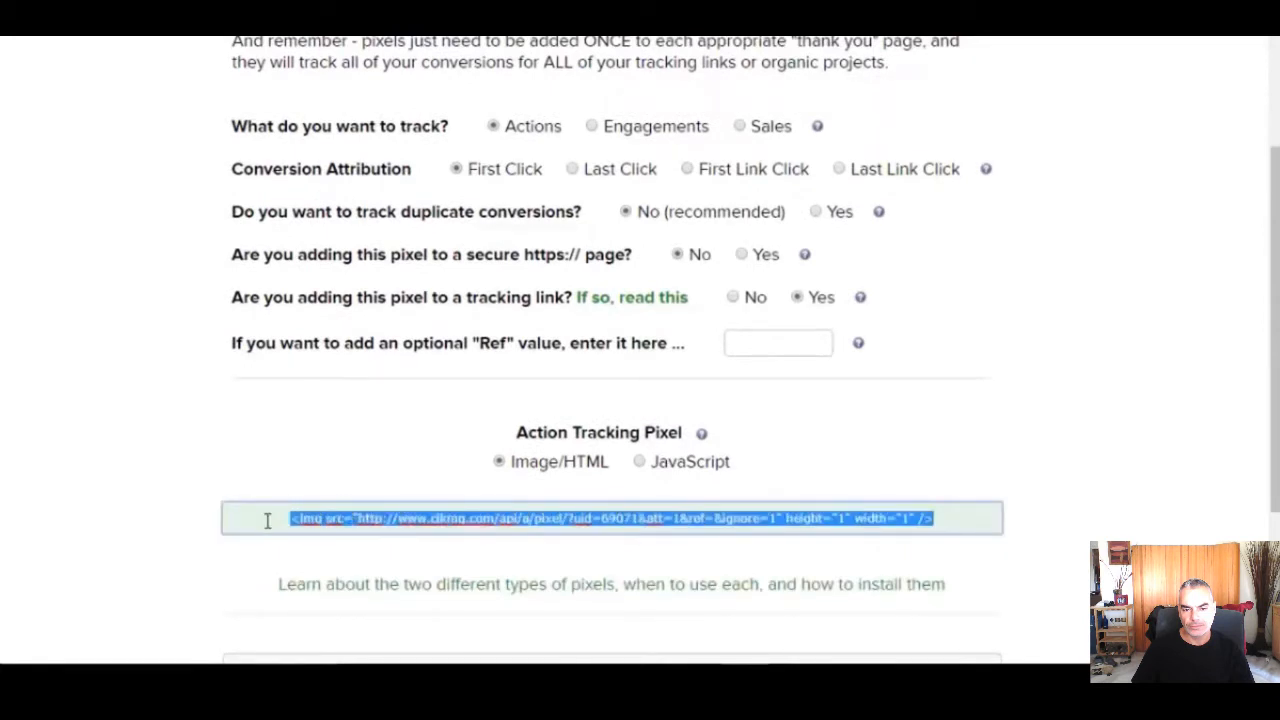
{"action": "mouse_move", "coordinate": [268, 520]}
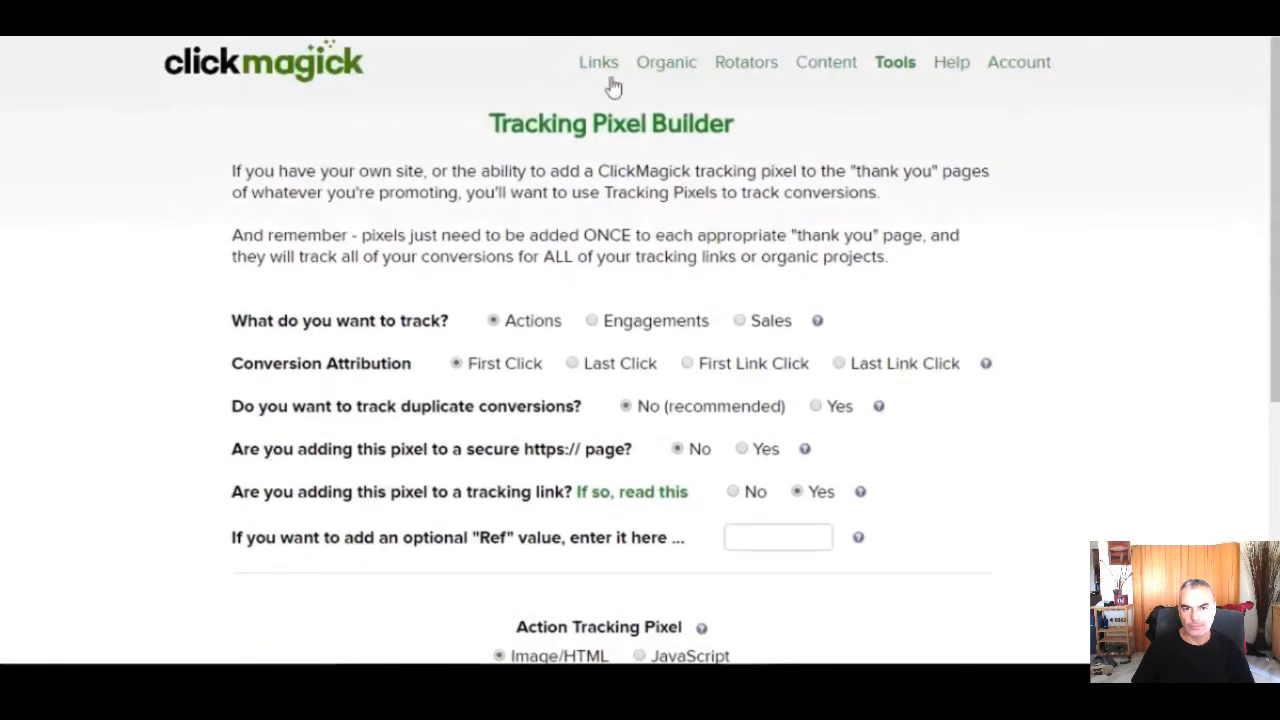
{"action": "left_click", "coordinate": [598, 62]}
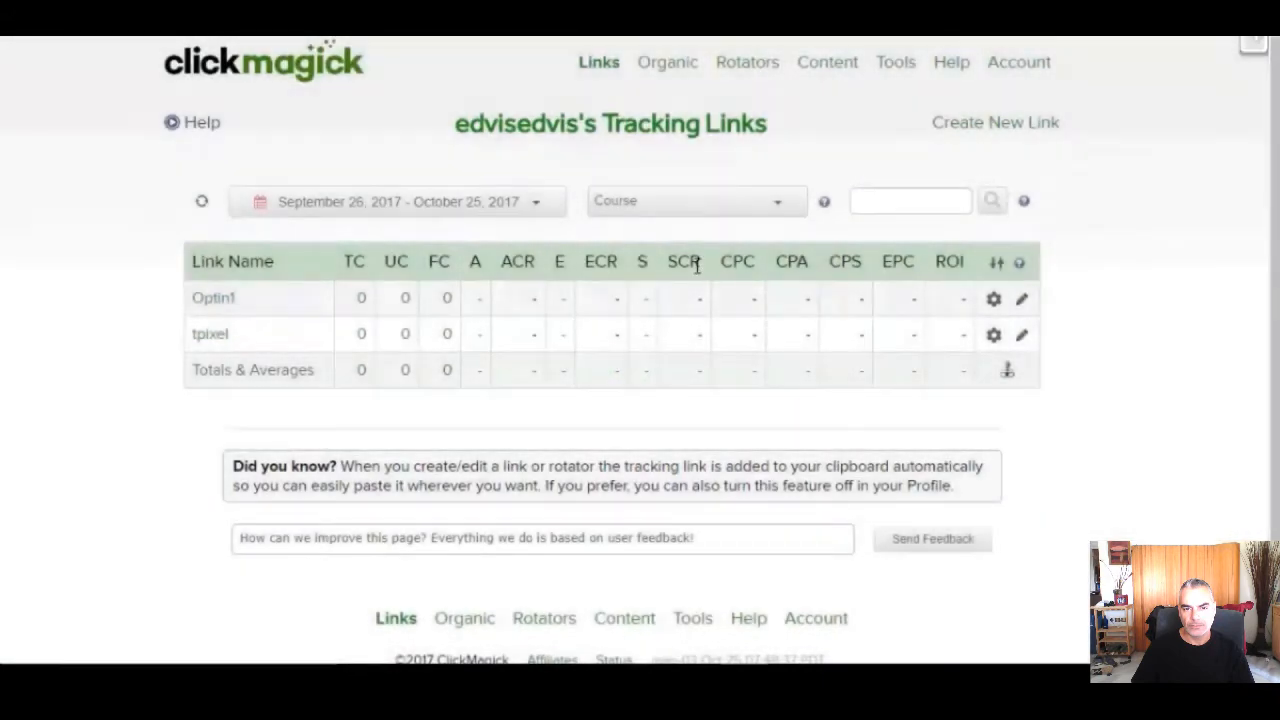
Paste the pixel code into the tpixel link's advanced Pixel/Code field and save changes
{"action": "left_click", "coordinate": [210, 332]}
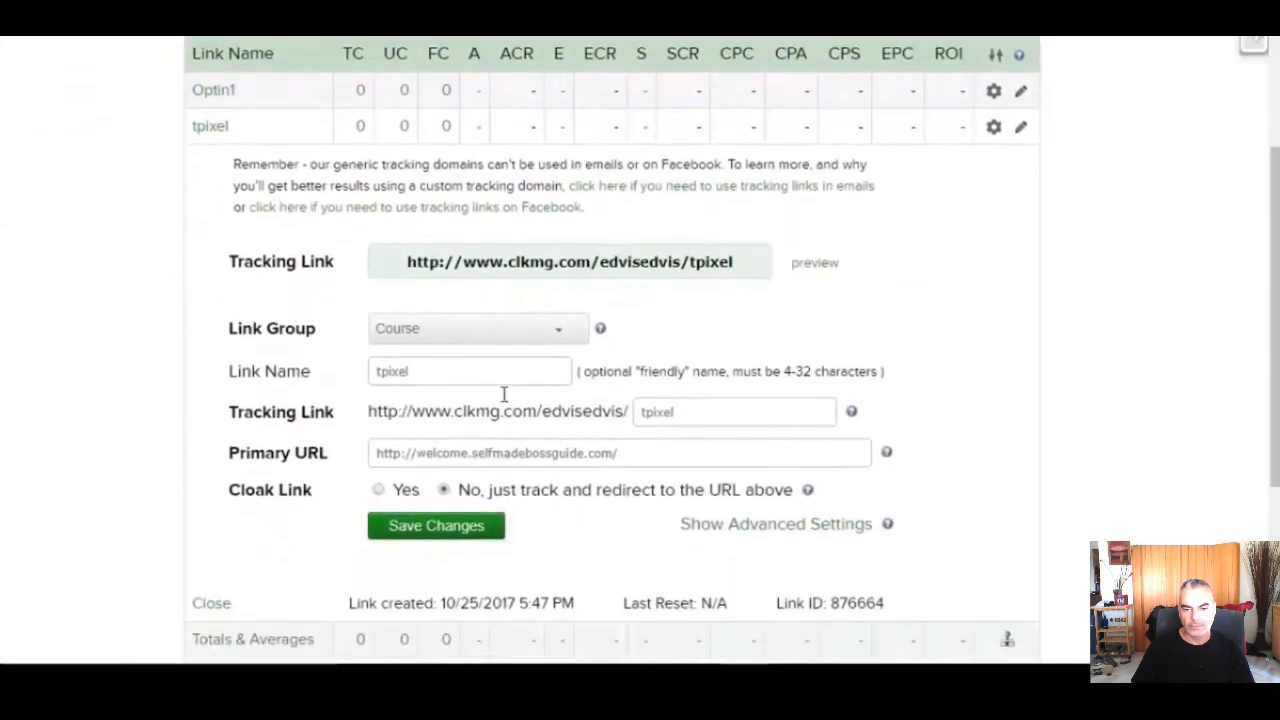
{"action": "left_click", "coordinate": [774, 524]}
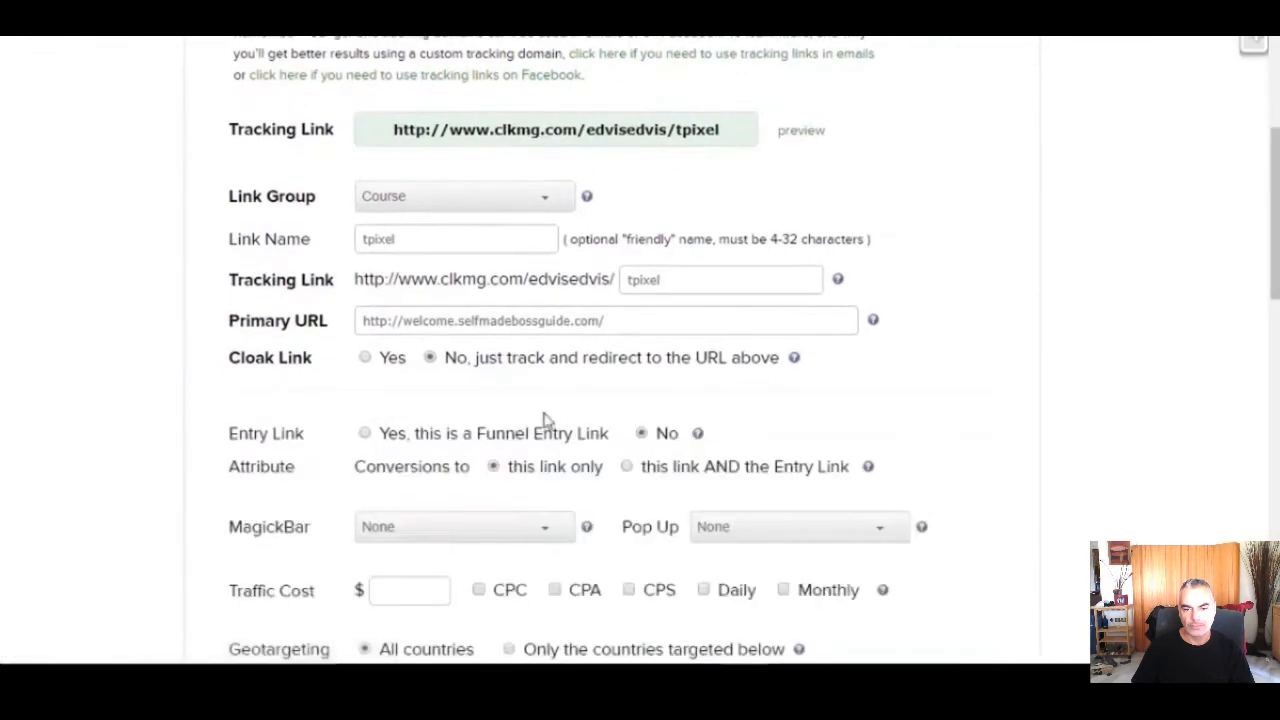
{"action": "scroll", "scroll_direction": "down", "scroll_amount": 3}
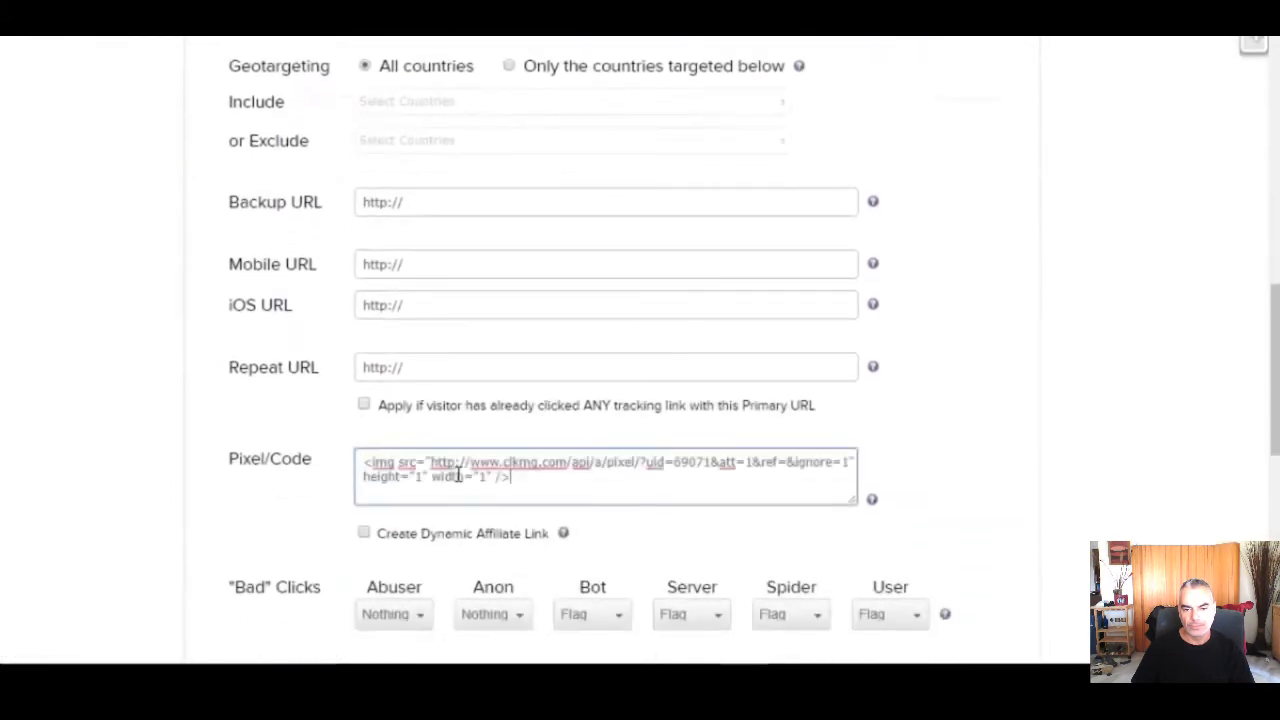
{"action": "scroll", "scroll_direction": "down", "scroll_amount": 3}
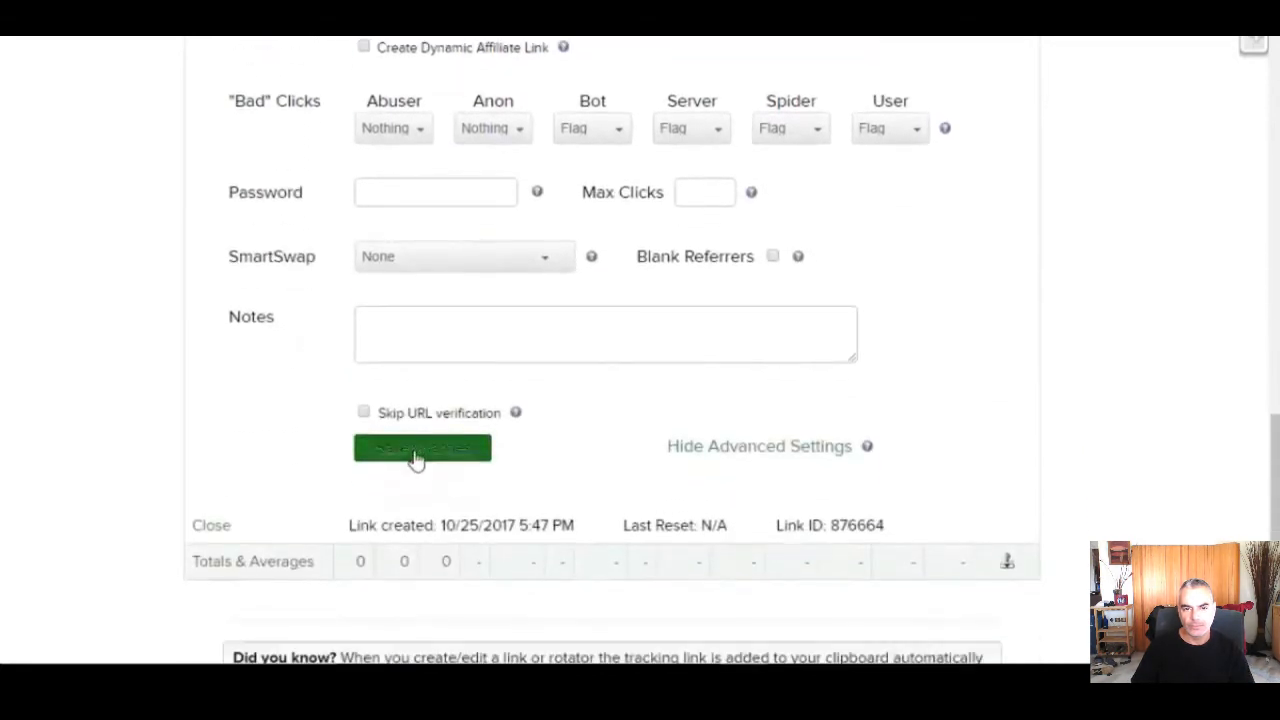
{"action": "left_click", "coordinate": [420, 448]}
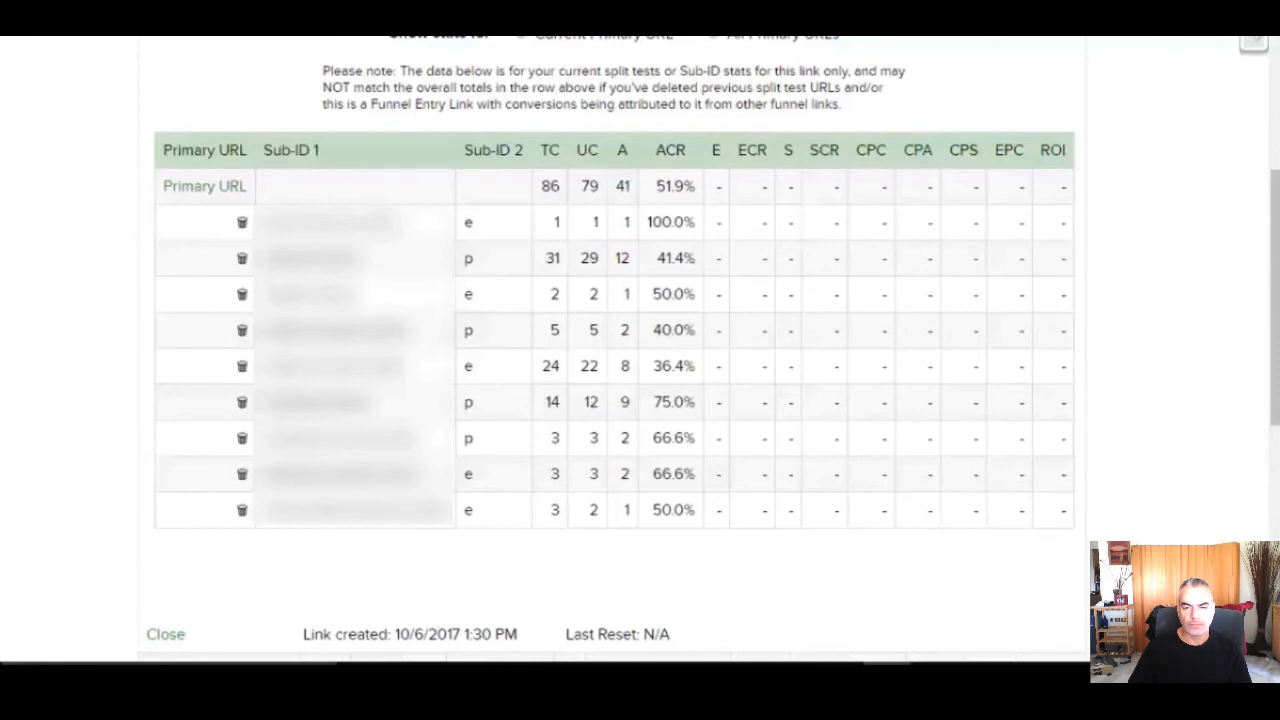
Close the link's split test stats panel
{"action": "left_click", "coordinate": [164, 632]}
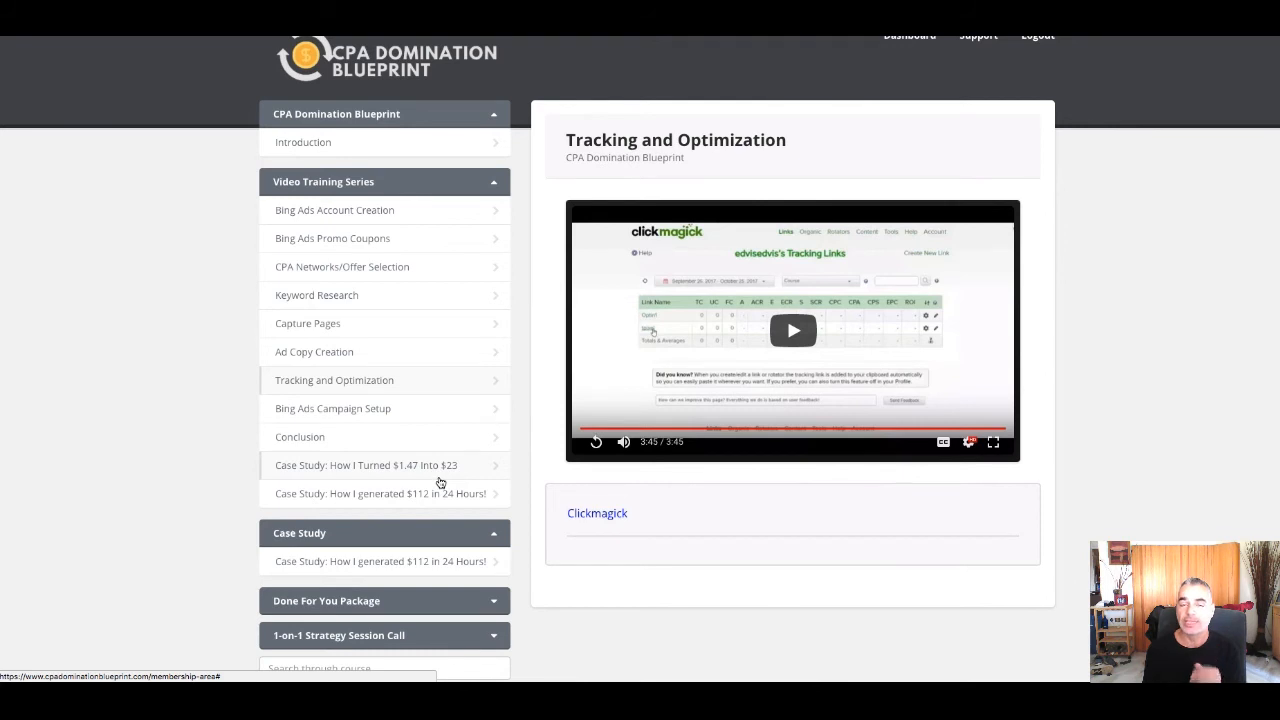
Open the $1.47-to-$23 case study, then the $112 in 24 Hours case study
{"action": "scroll", "scroll_direction": "down", "scroll_amount": 3}
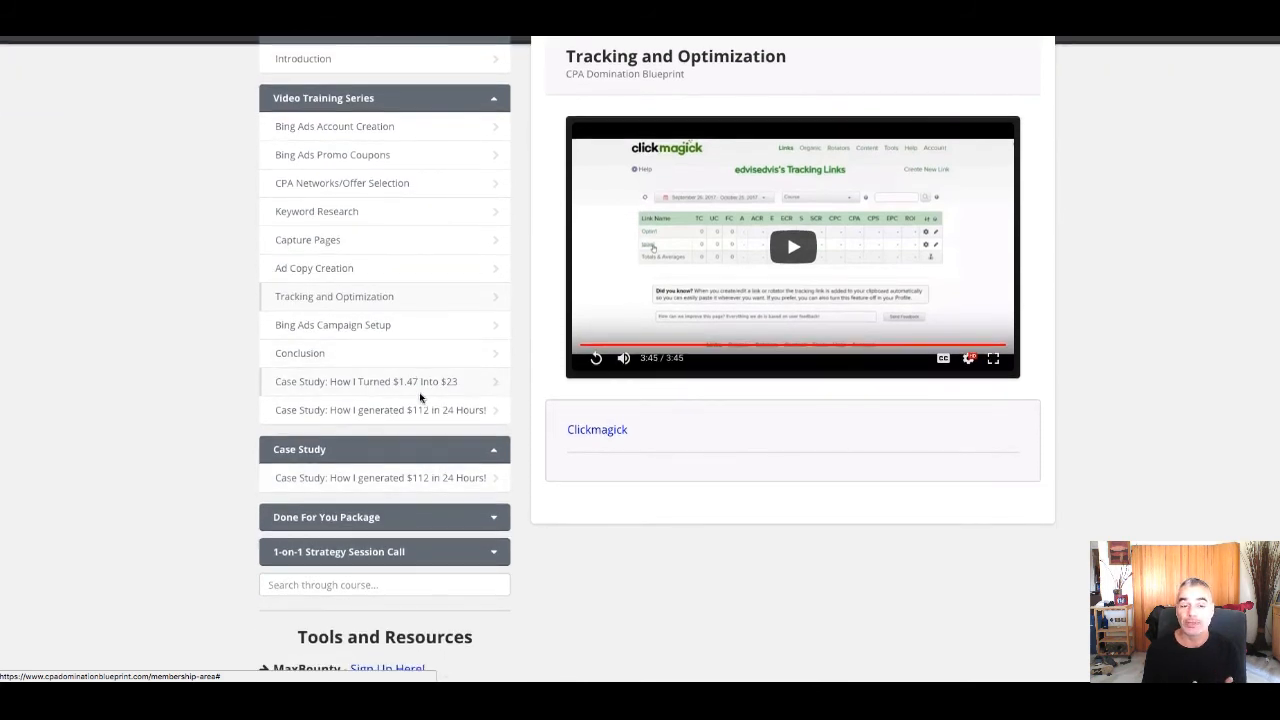
{"action": "left_click", "coordinate": [364, 380]}
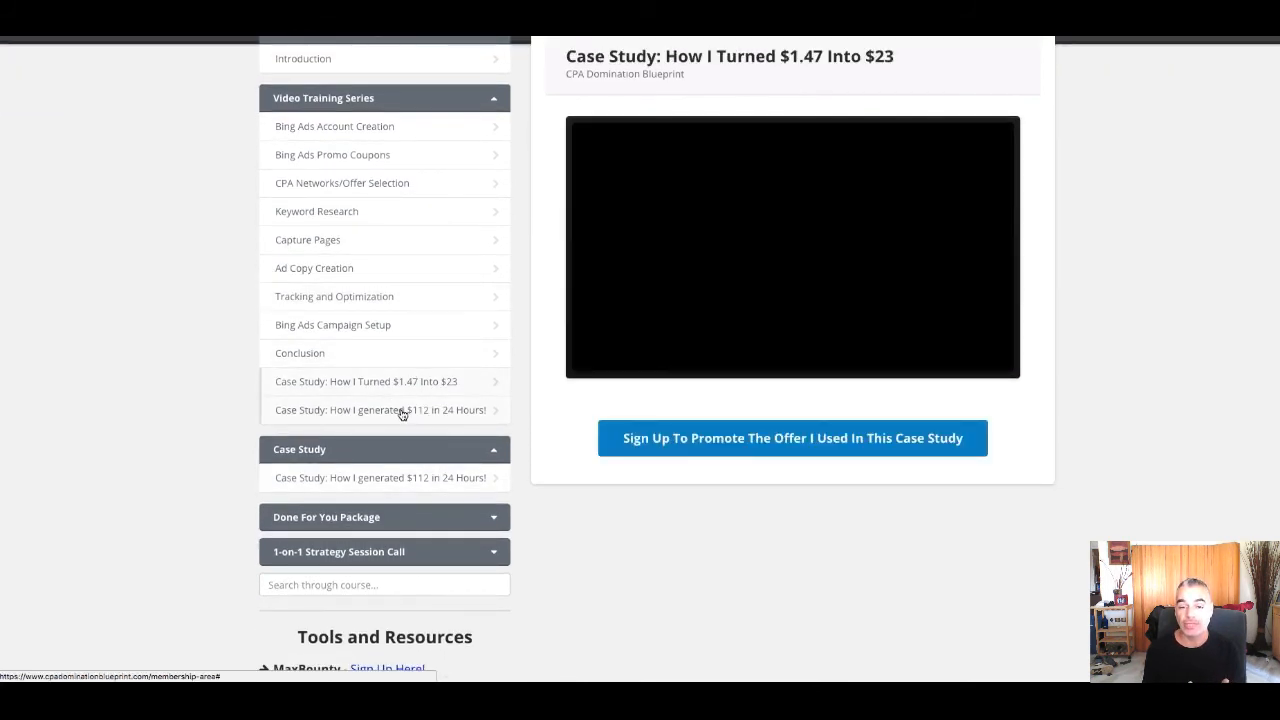
{"action": "left_click", "coordinate": [398, 410]}
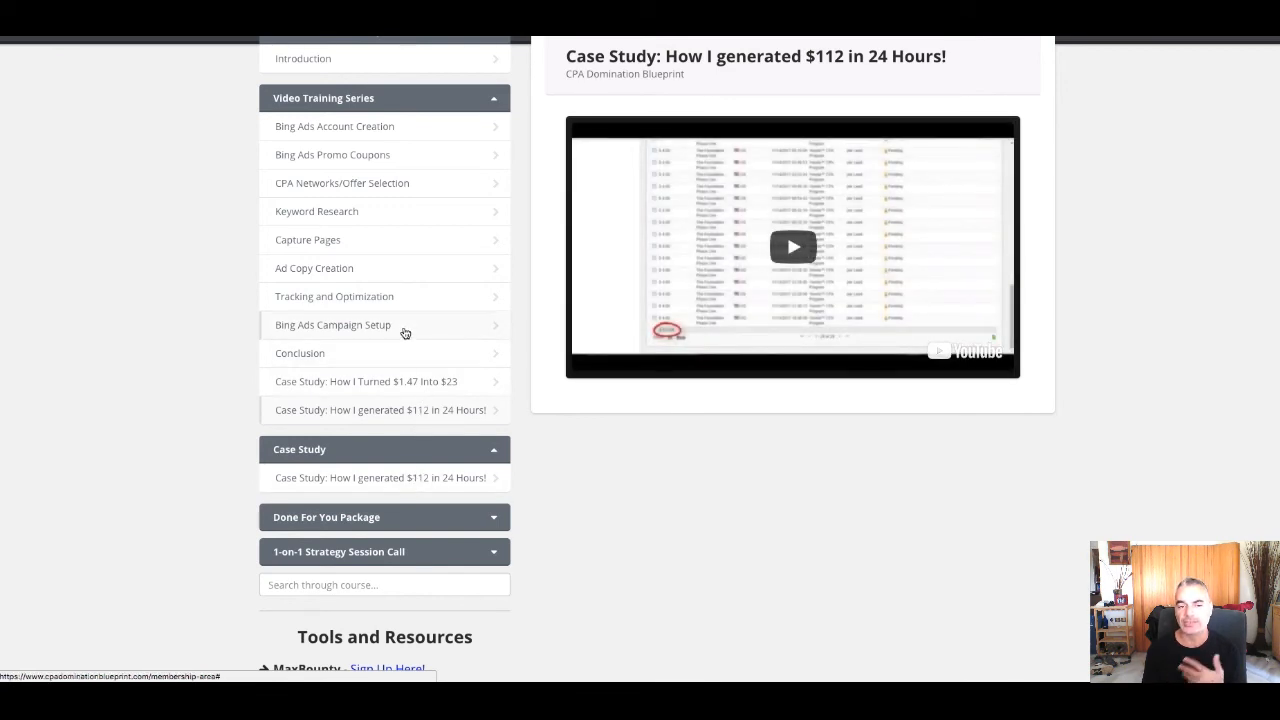
{"action": "mouse_move", "coordinate": [360, 244]}
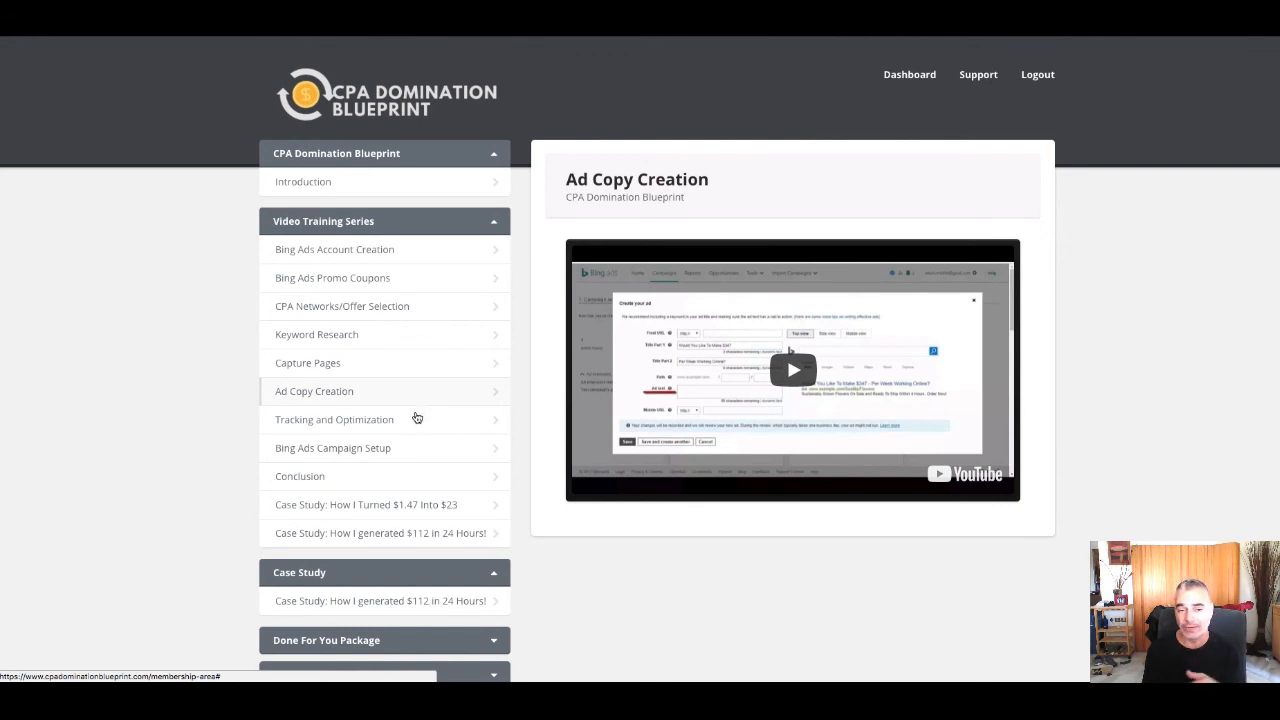
{"action": "mouse_move", "coordinate": [400, 444]}
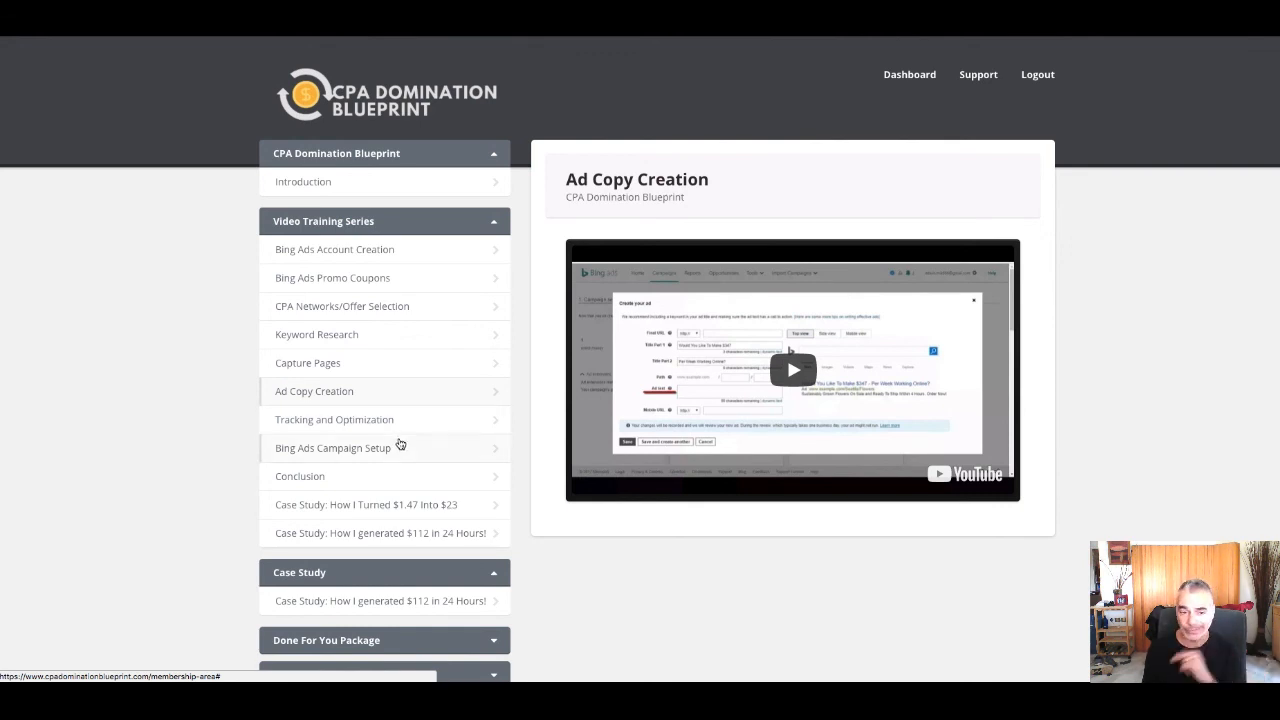
{"action": "mouse_move", "coordinate": [396, 434]}
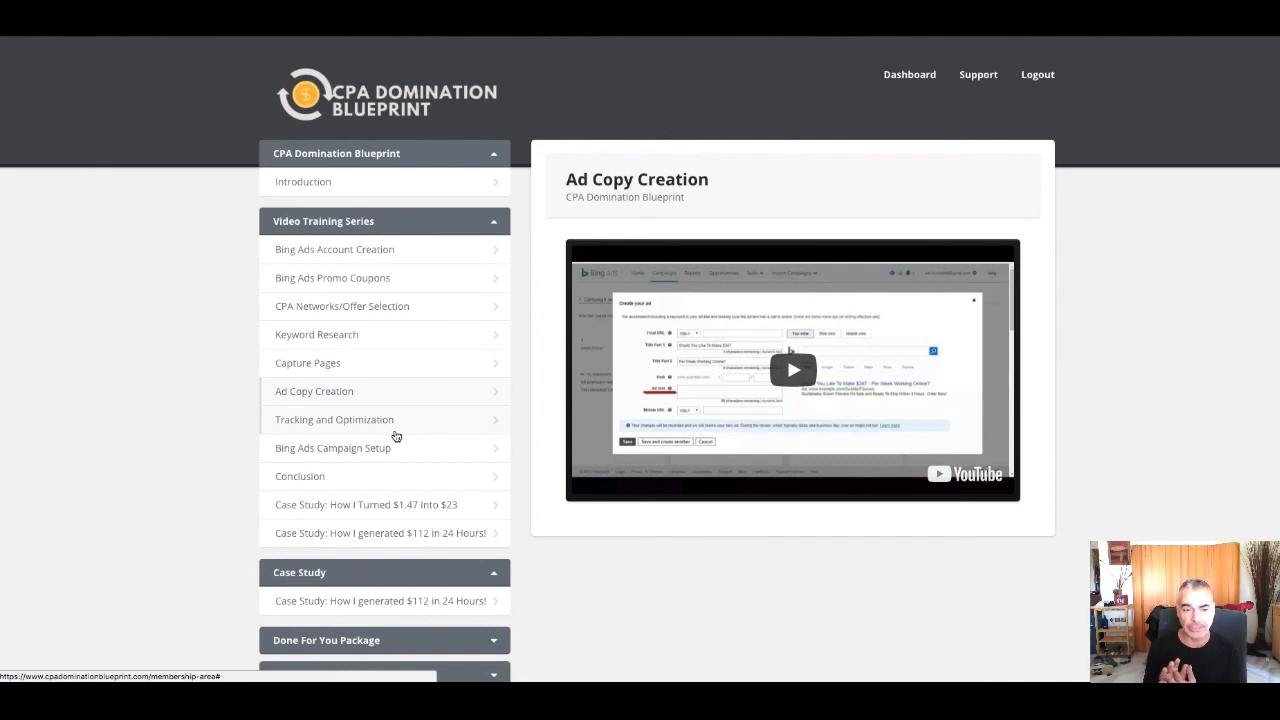
{"action": "mouse_move", "coordinate": [382, 426]}
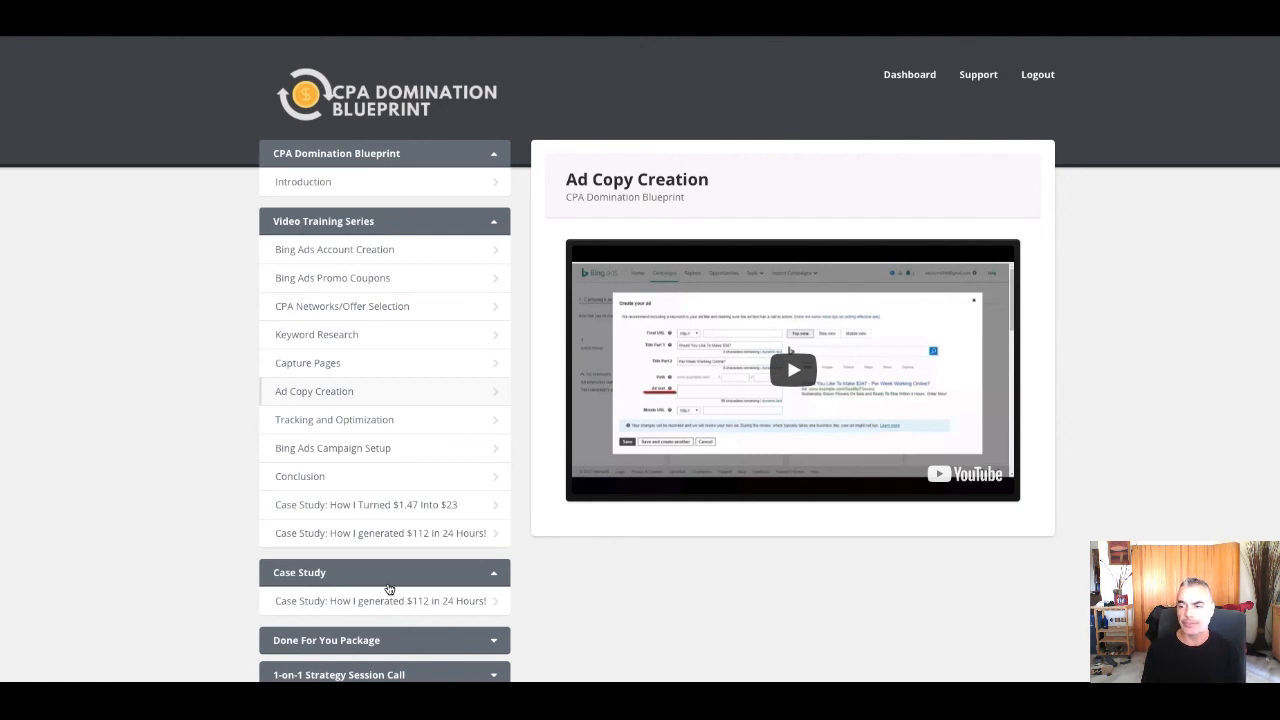
Collapse the Case Study section in the course sidebar
{"action": "left_click", "coordinate": [384, 572]}
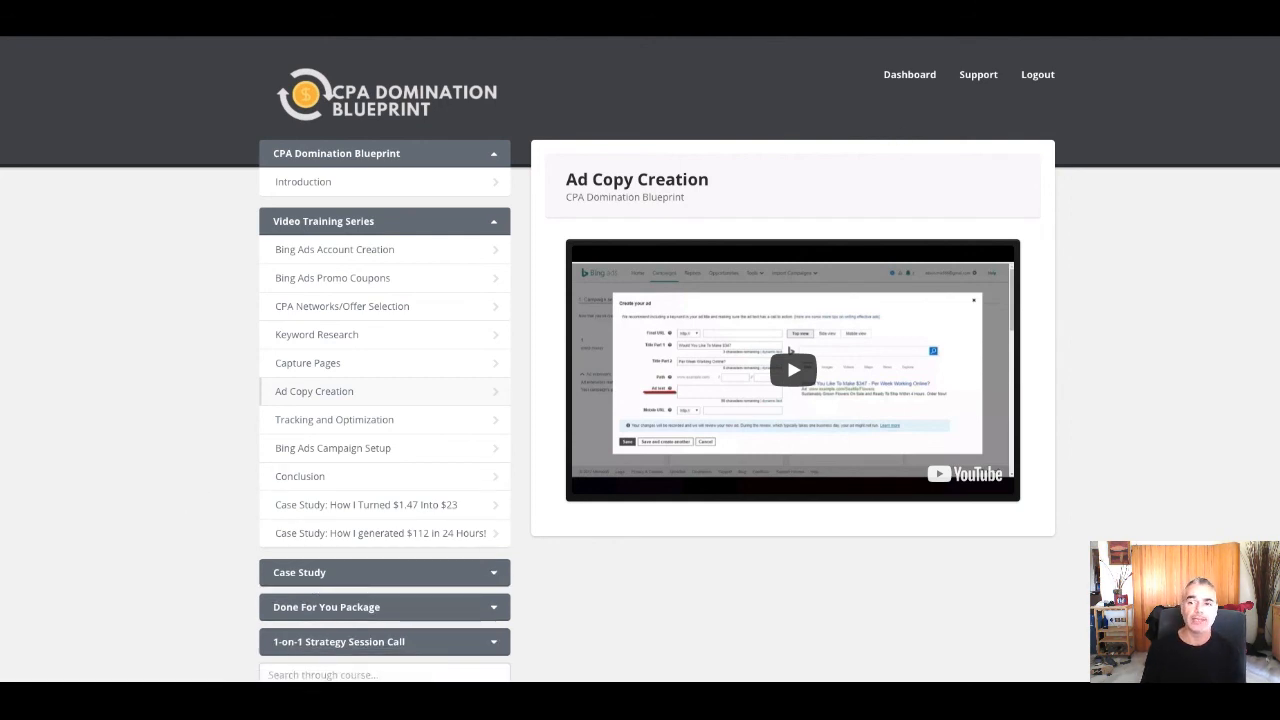